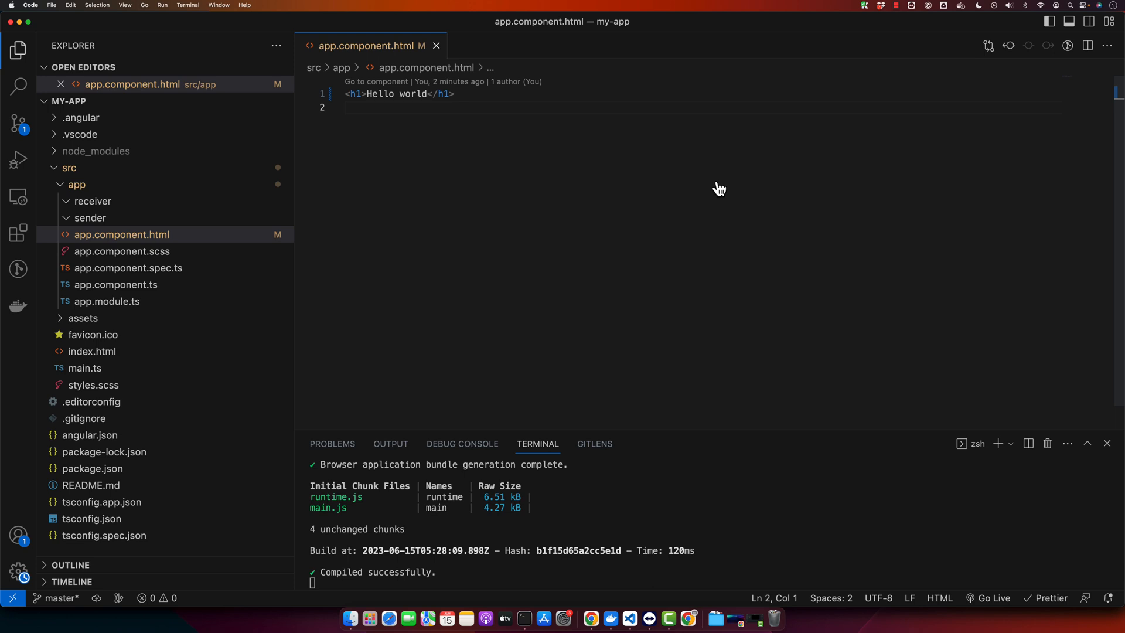
Run ng version in a new terminal to confirm Angular CLI 16.0.5, then open another terminal.
left_click(345, 106)
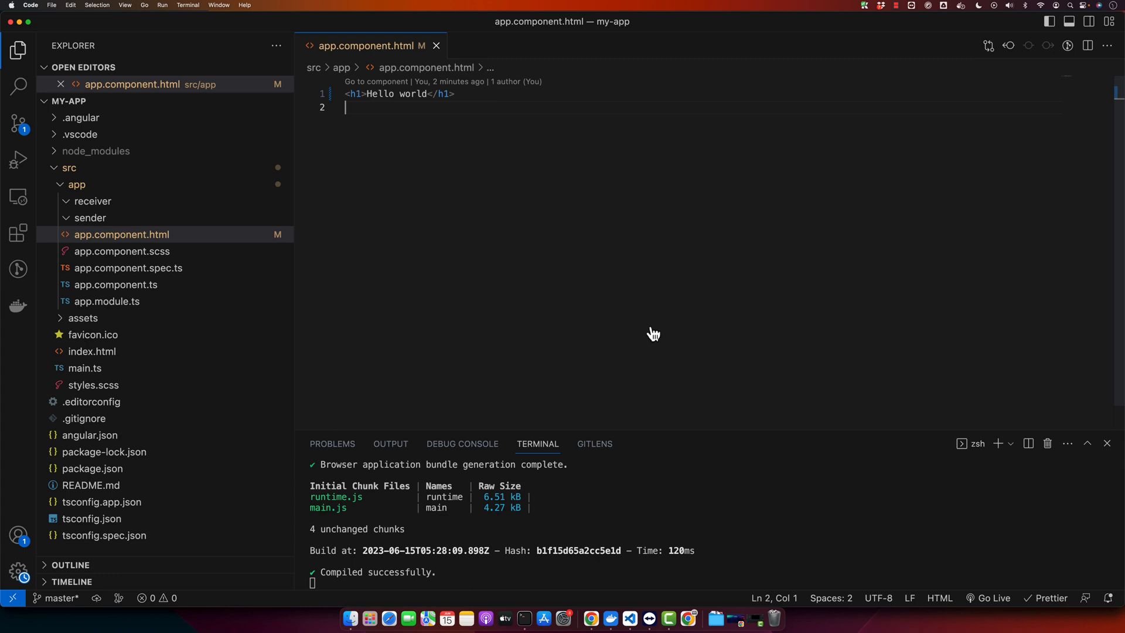
mouse_move(493, 304)
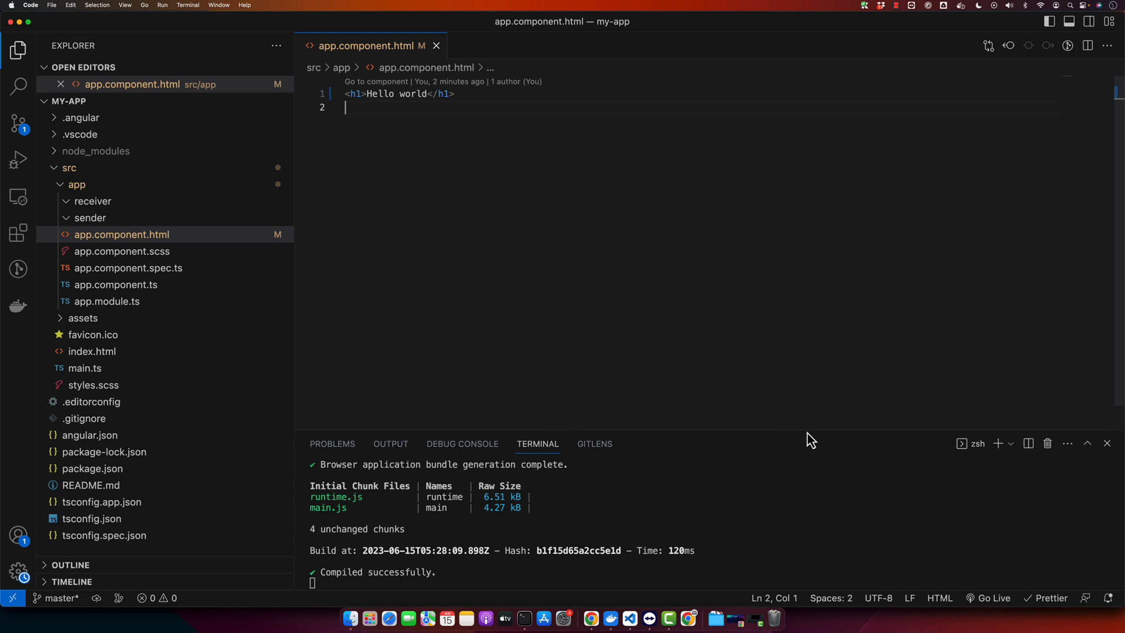
left_click(996, 443)
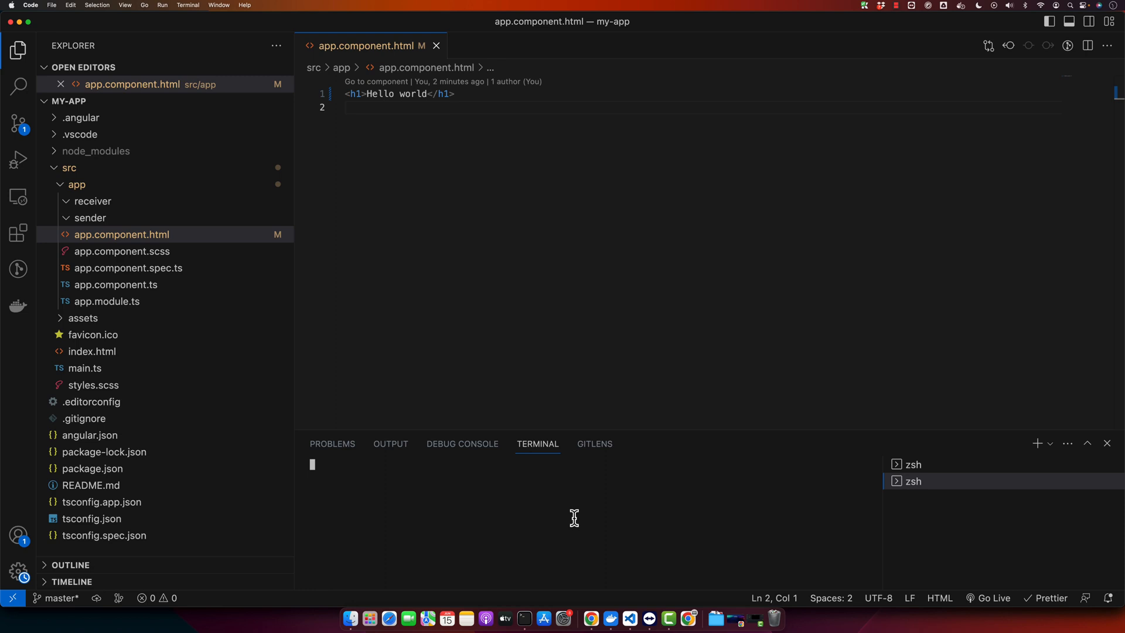
type("ng version")
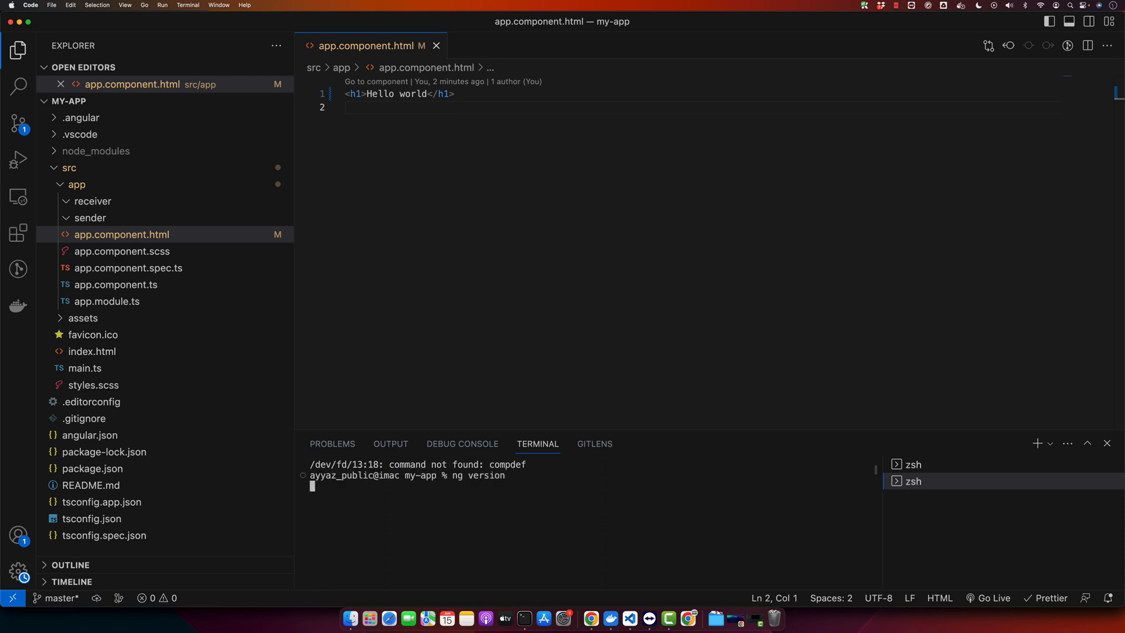
key("Return")
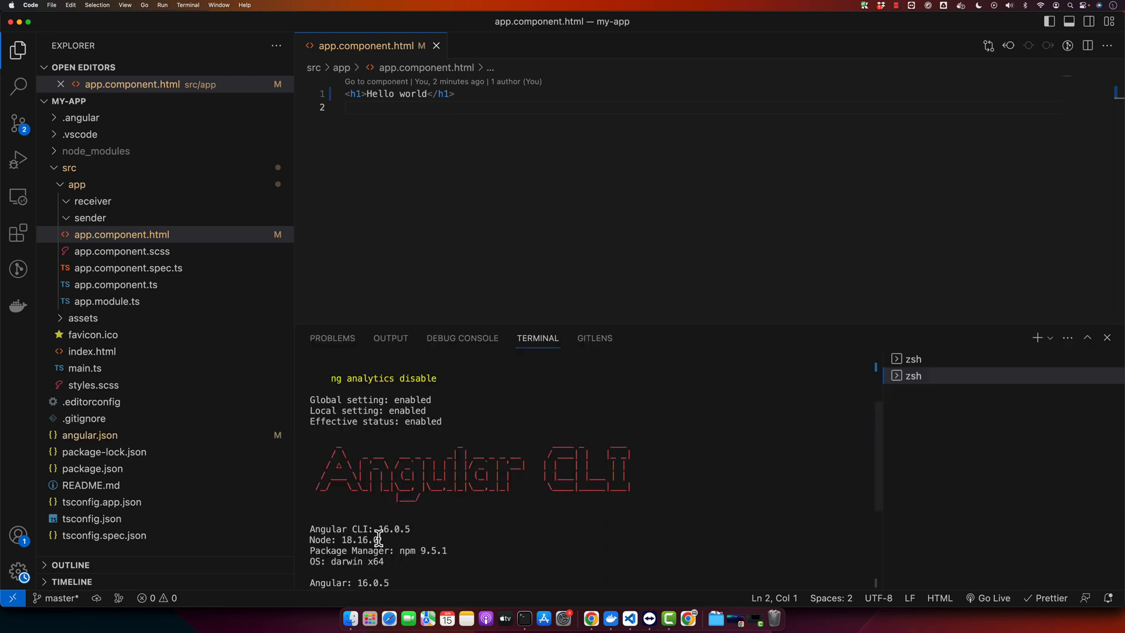
mouse_move(603, 474)
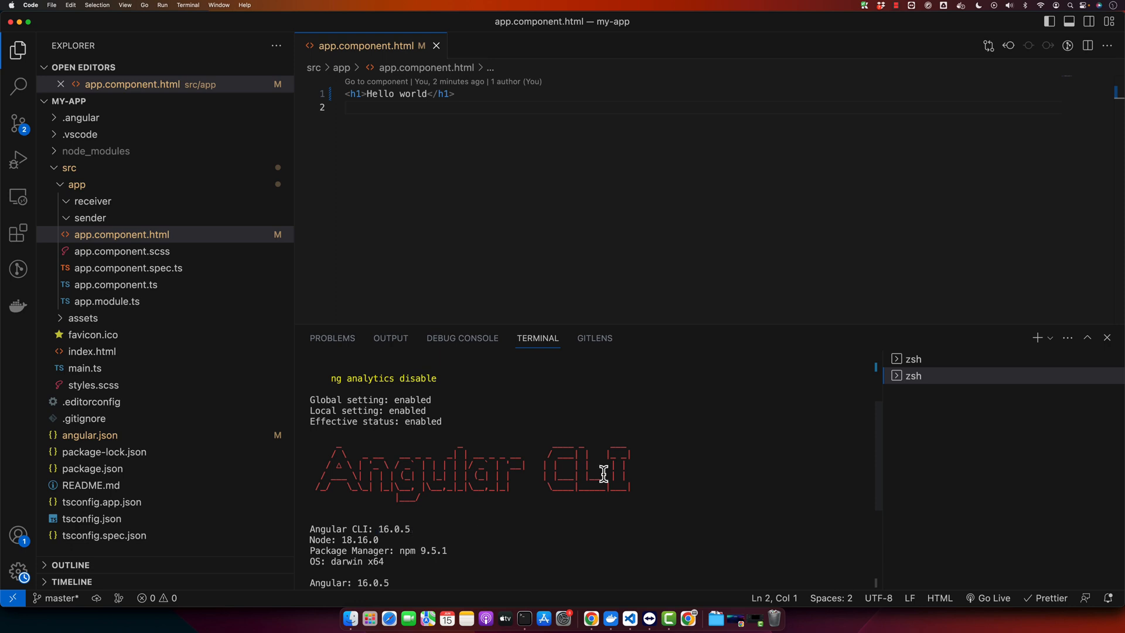
left_click(1036, 338)
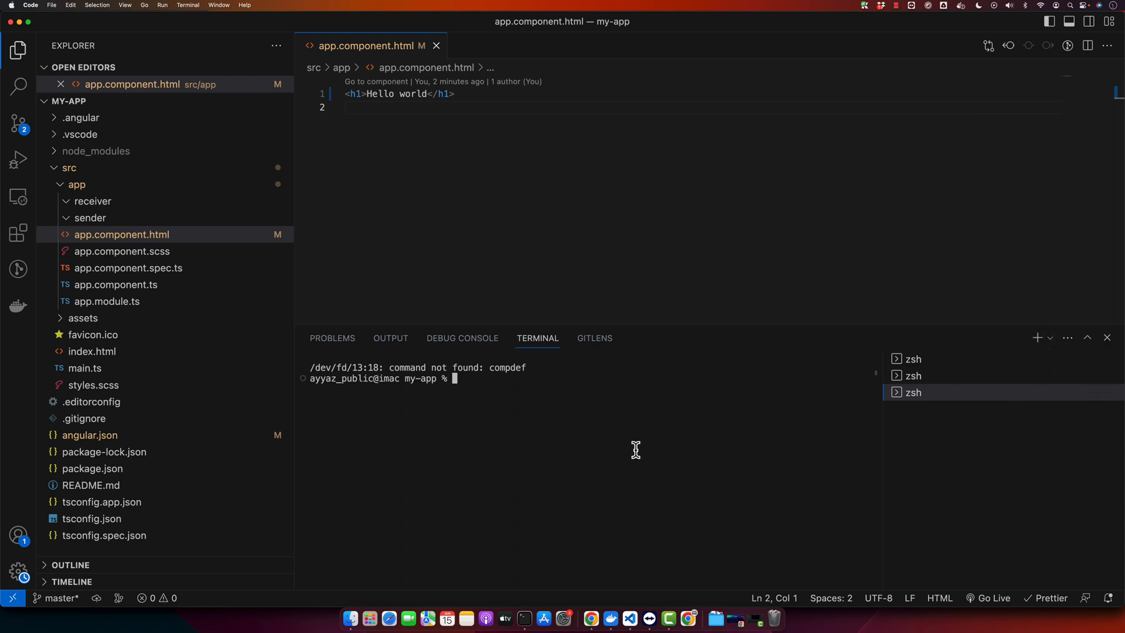
Clear the terminal and generate ParentComponent with ng generate component.
type("clear")
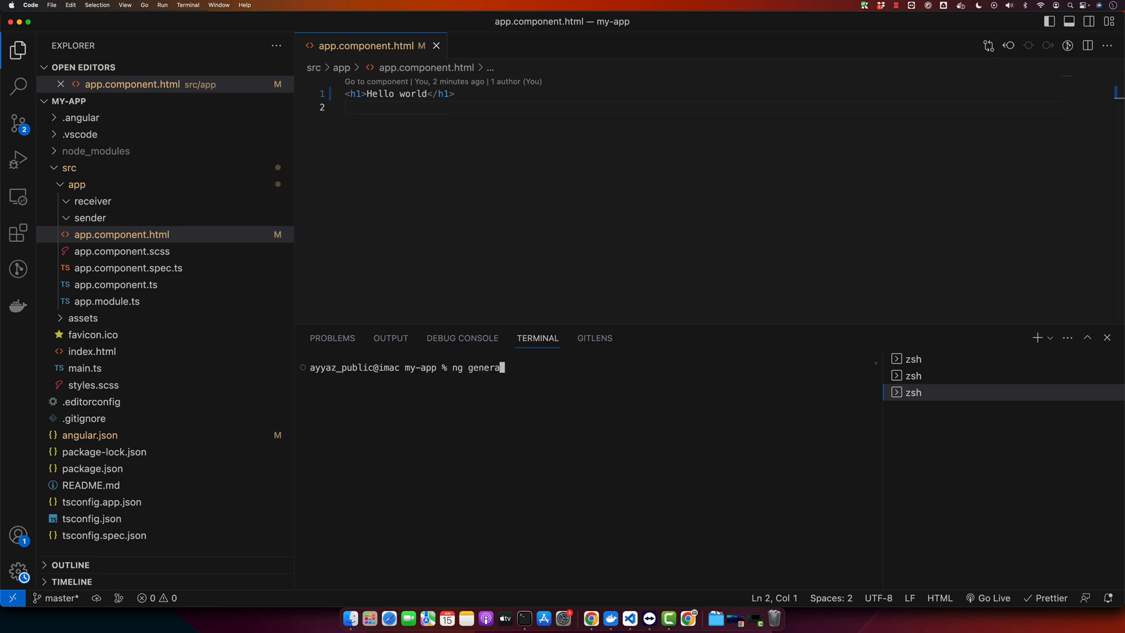
type("te component Par")
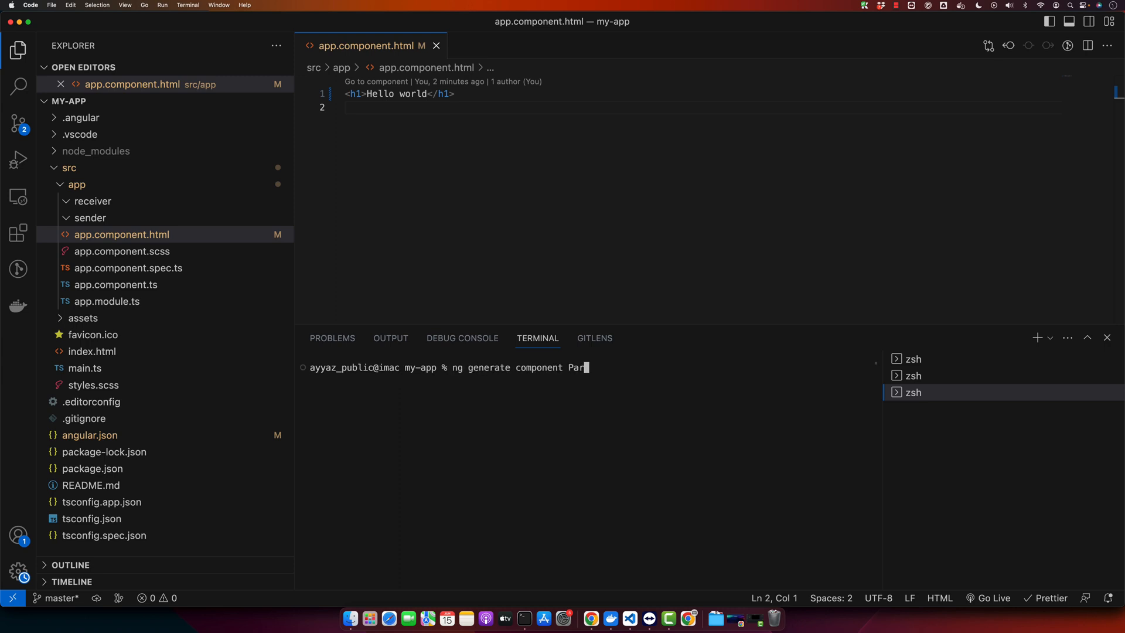
type("entComponent")
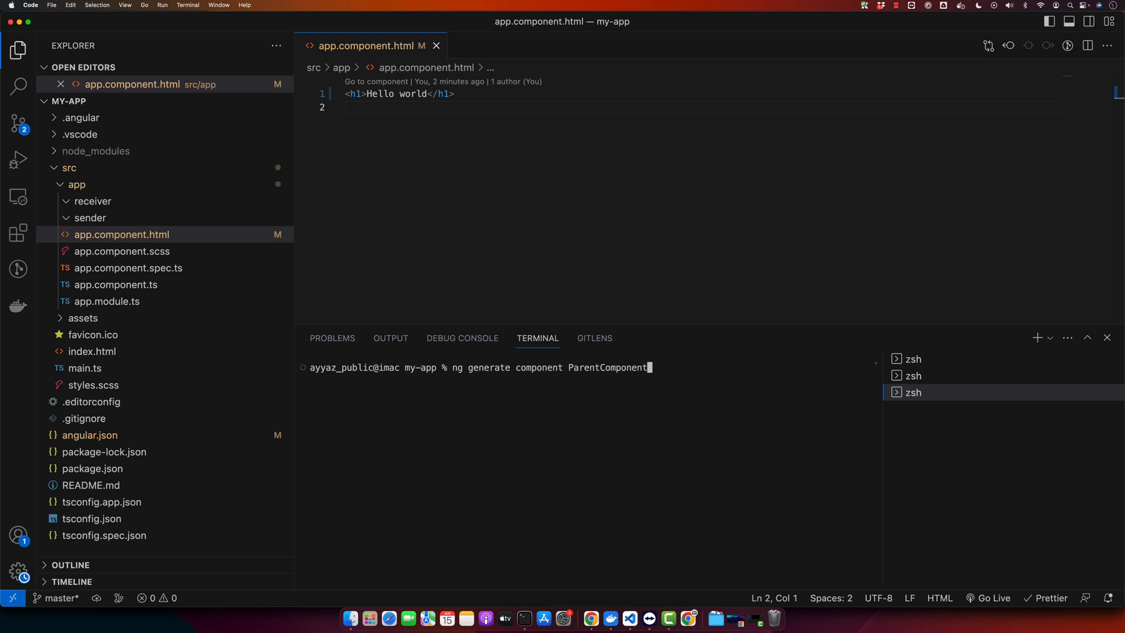
key("Return")
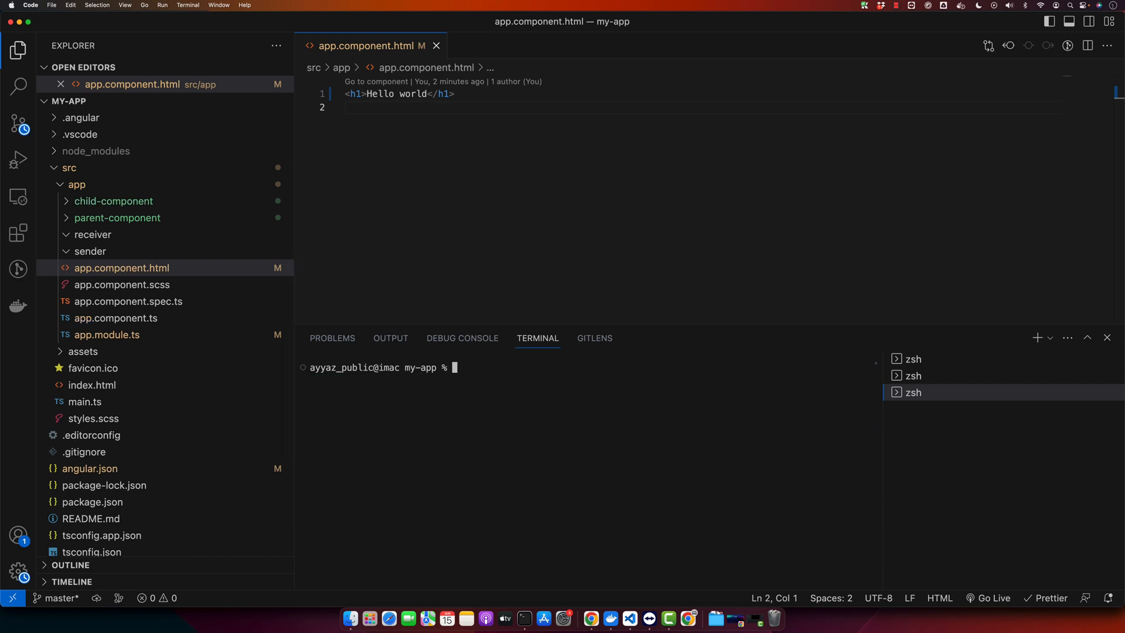
Move the receiver and sender folders to the trash.
left_click(92, 234)
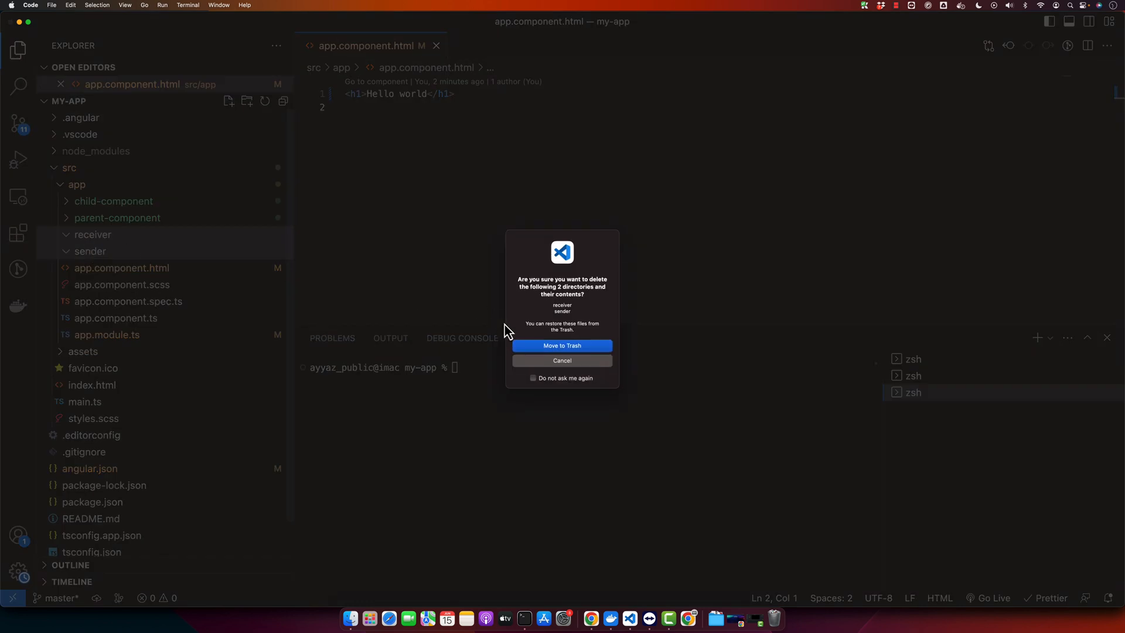
left_click(561, 345)
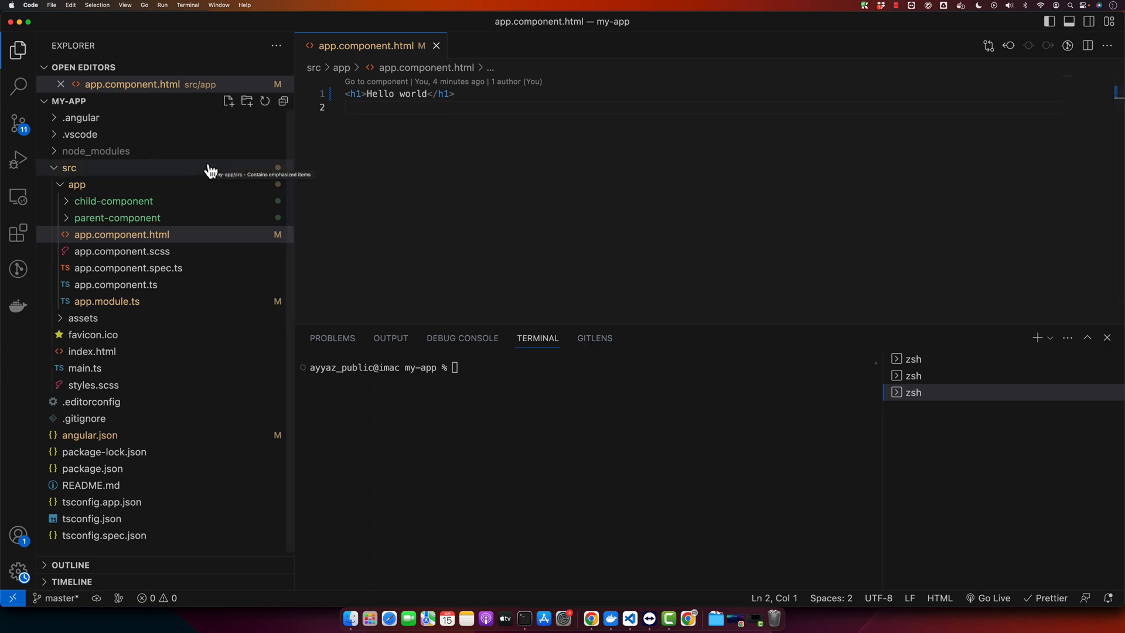
mouse_move(605, 326)
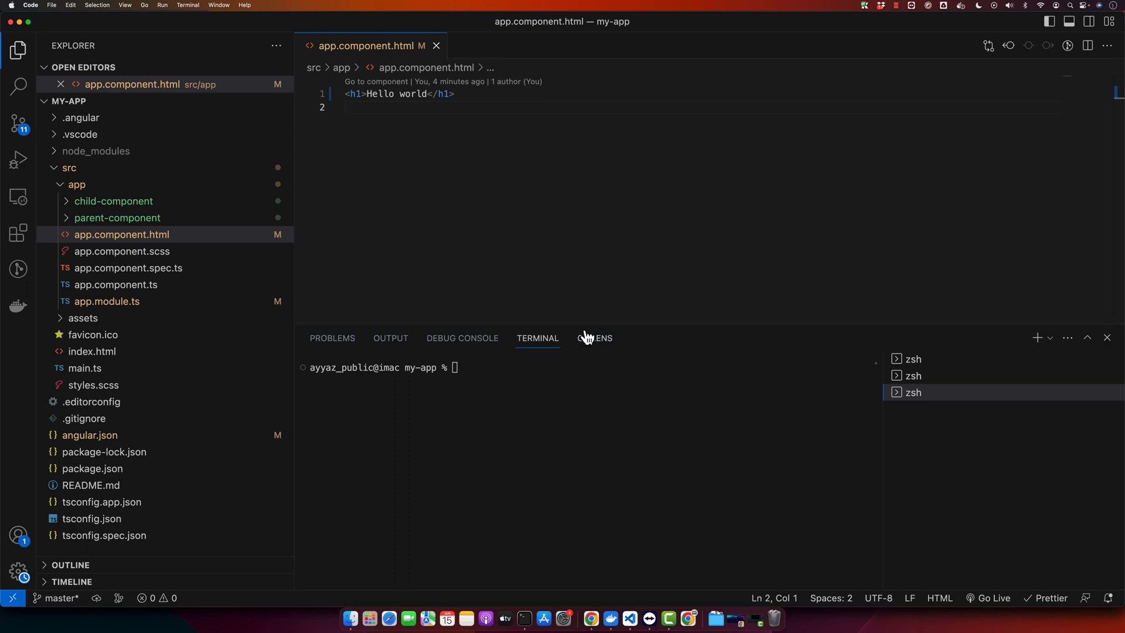
Add an h1 'Parent Component' heading and <app-child-component> to parent-component.component.html.
left_click(116, 218)
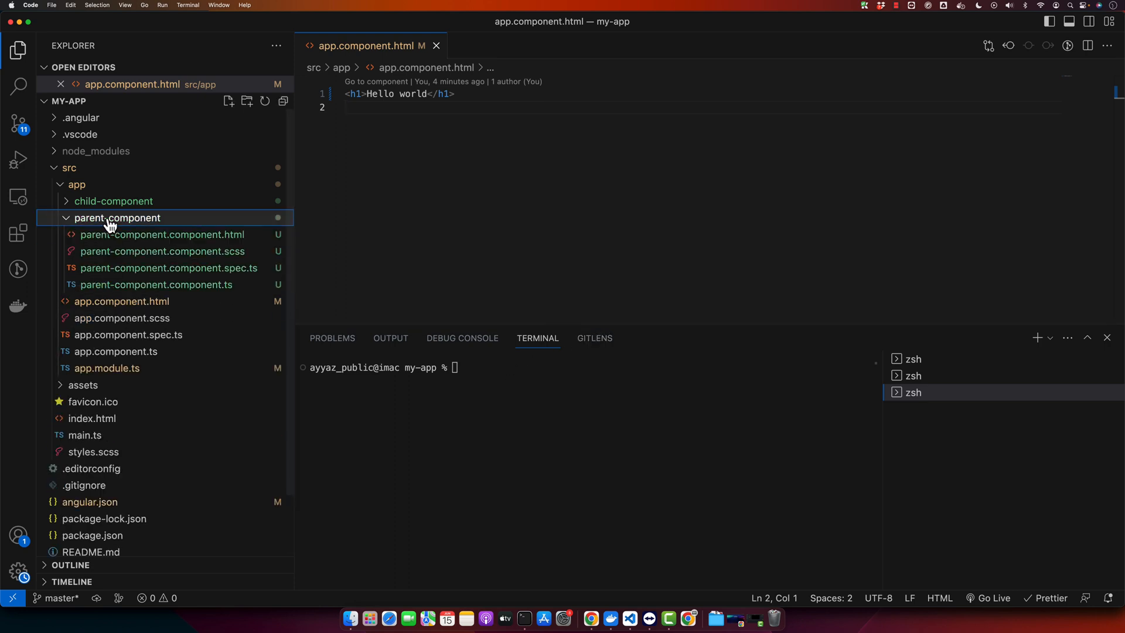
left_click(162, 234)
type("<div></div>")
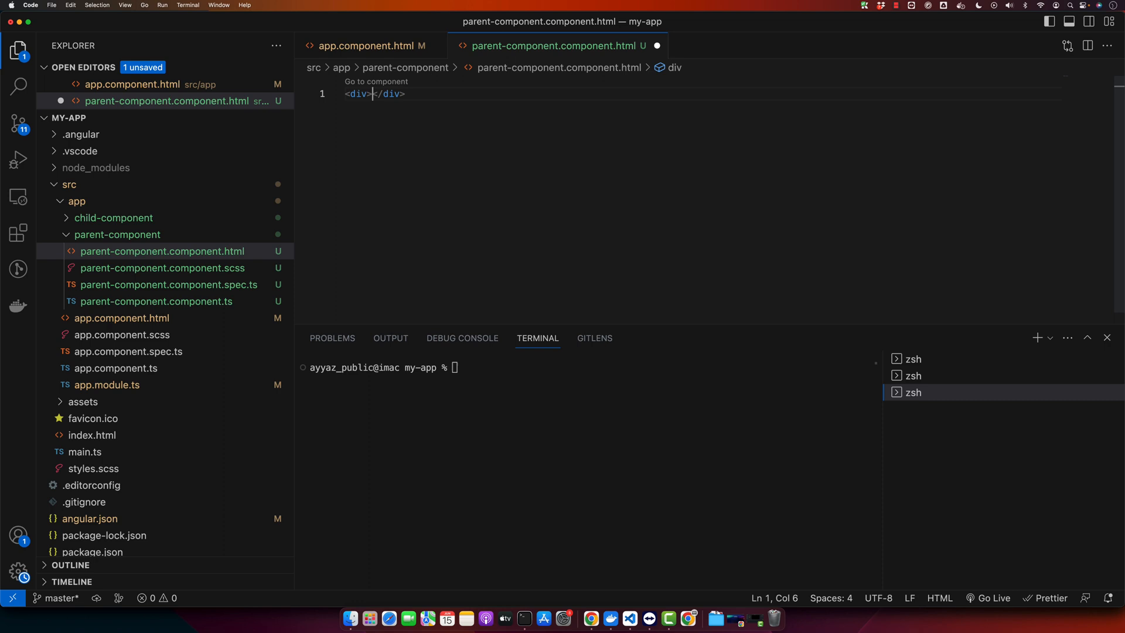
type("h1>Parent Component</h1>")
type("<app-child-component></app-child-component>")
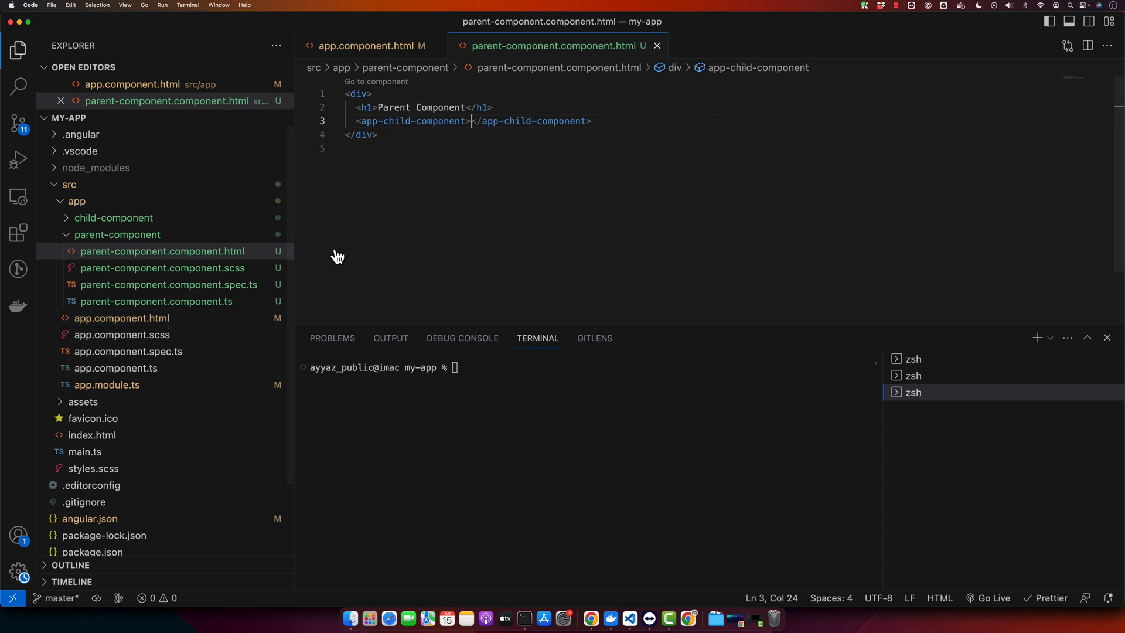
left_click(370, 46)
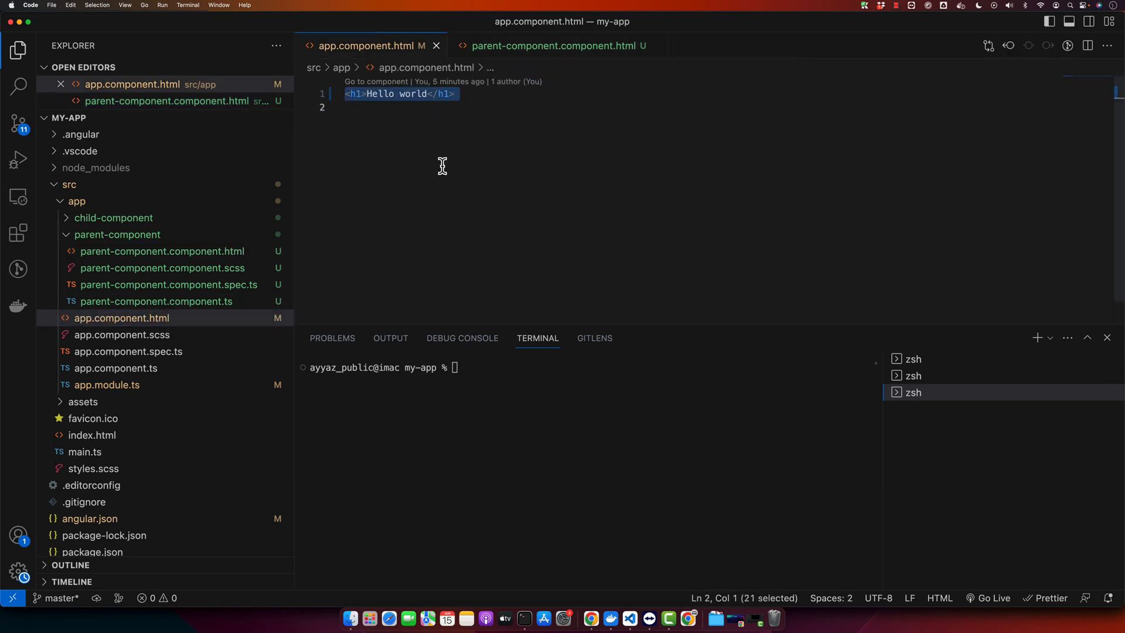
Insert <app-parent-component> on line 2 of app.component.html via IntelliSense.
left_click(345, 107)
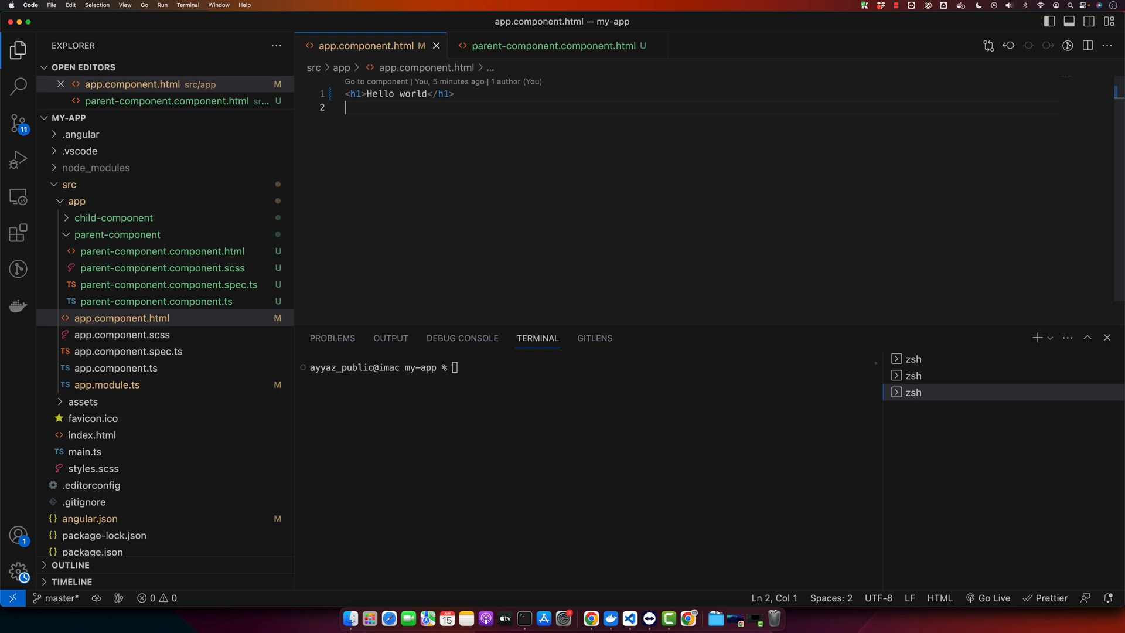
type("<app")
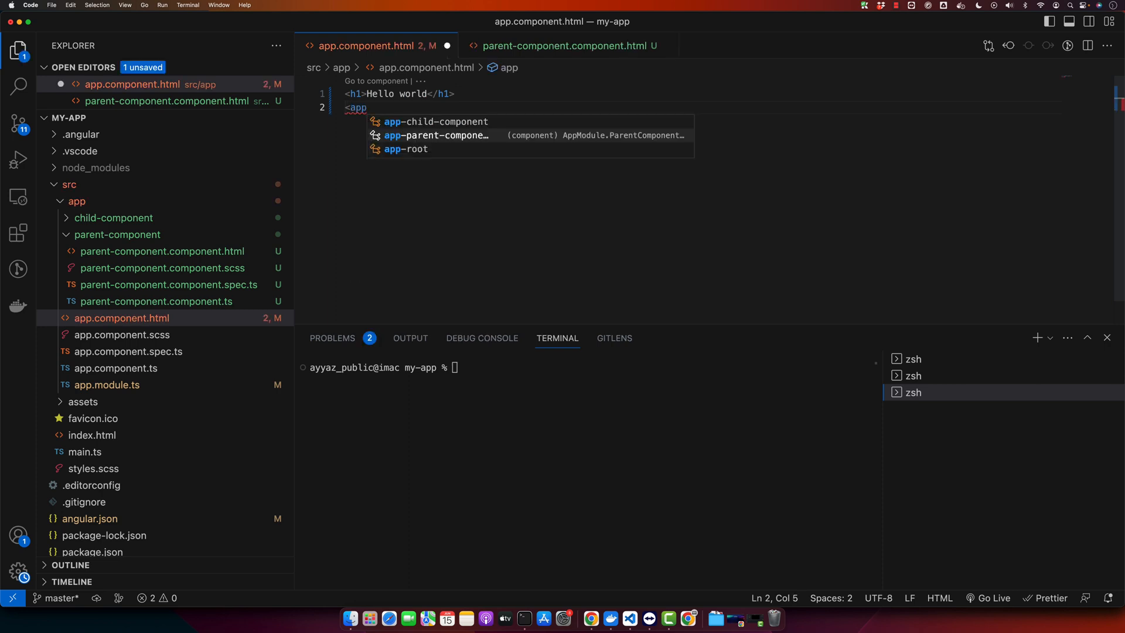
left_click(437, 135)
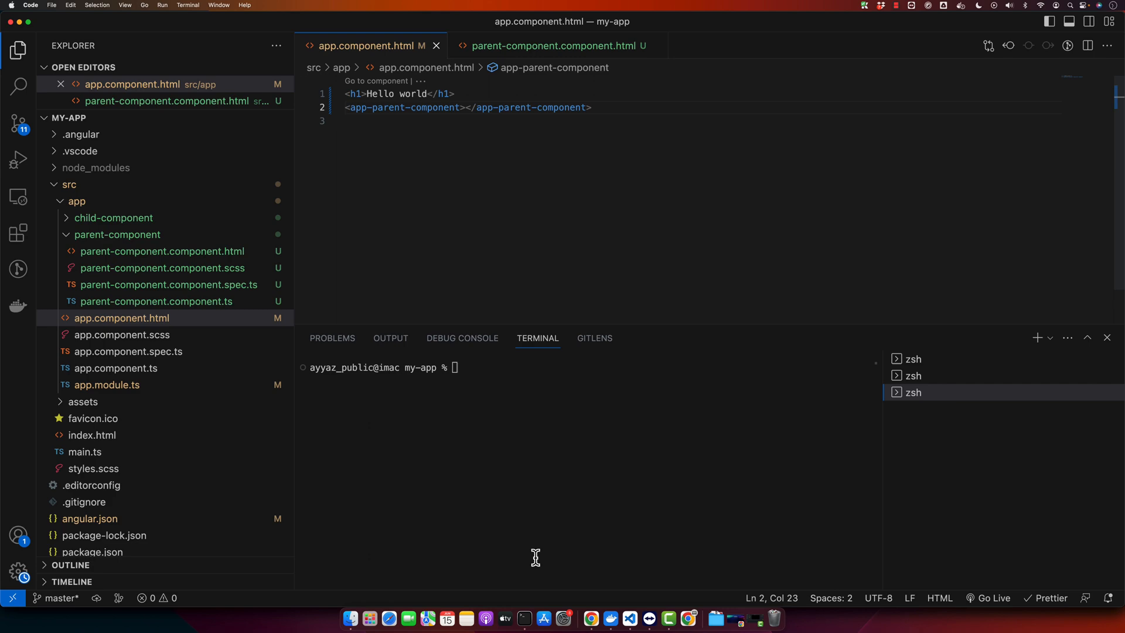
left_click(590, 617)
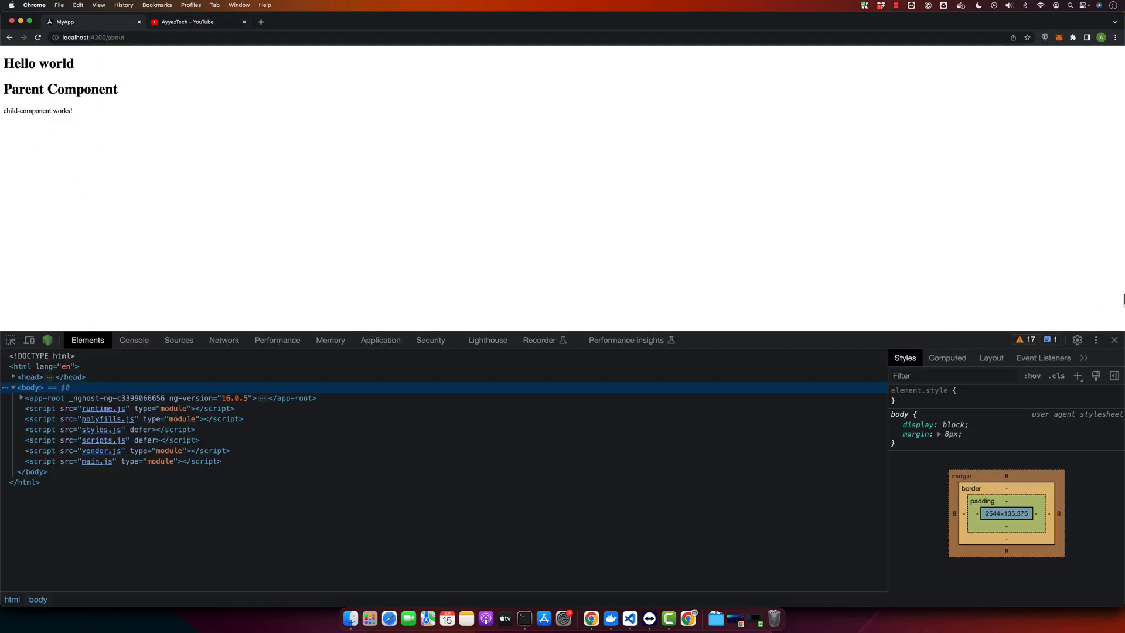
Hide Chrome's developer tools to check the rendered localhost:4200 page, then return to VS Code.
left_click(1114, 339)
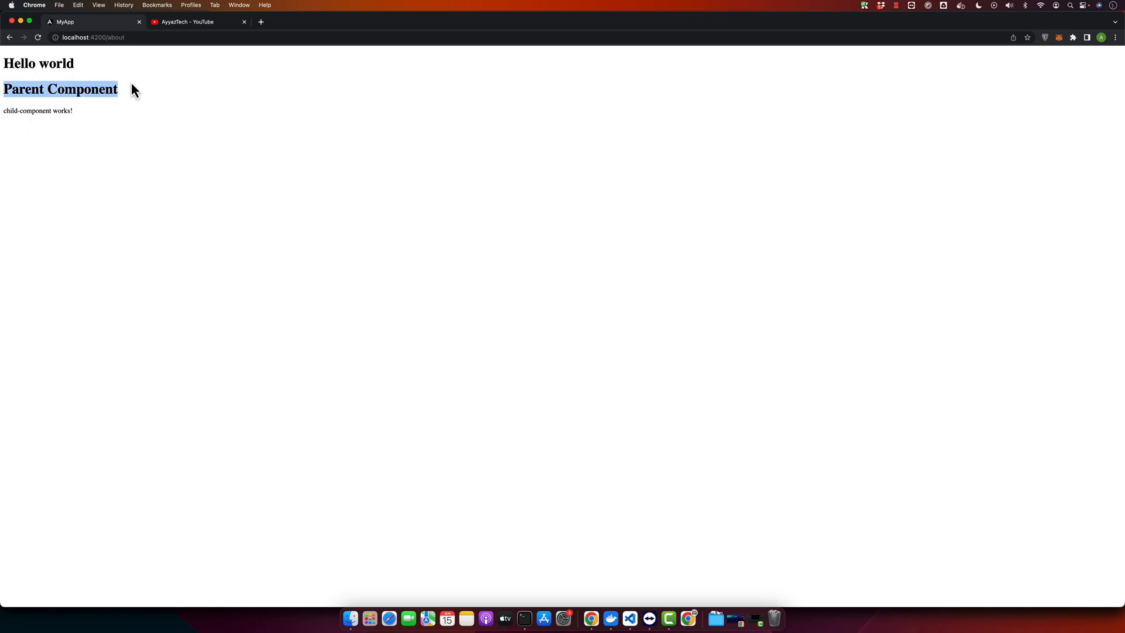
mouse_move(96, 159)
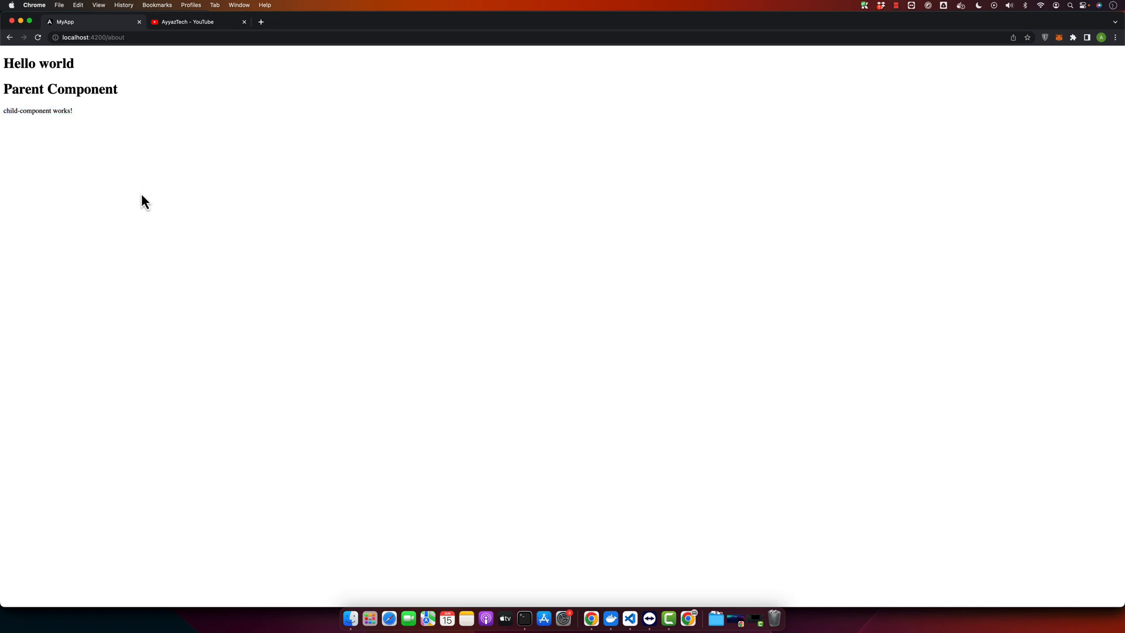
left_click(629, 618)
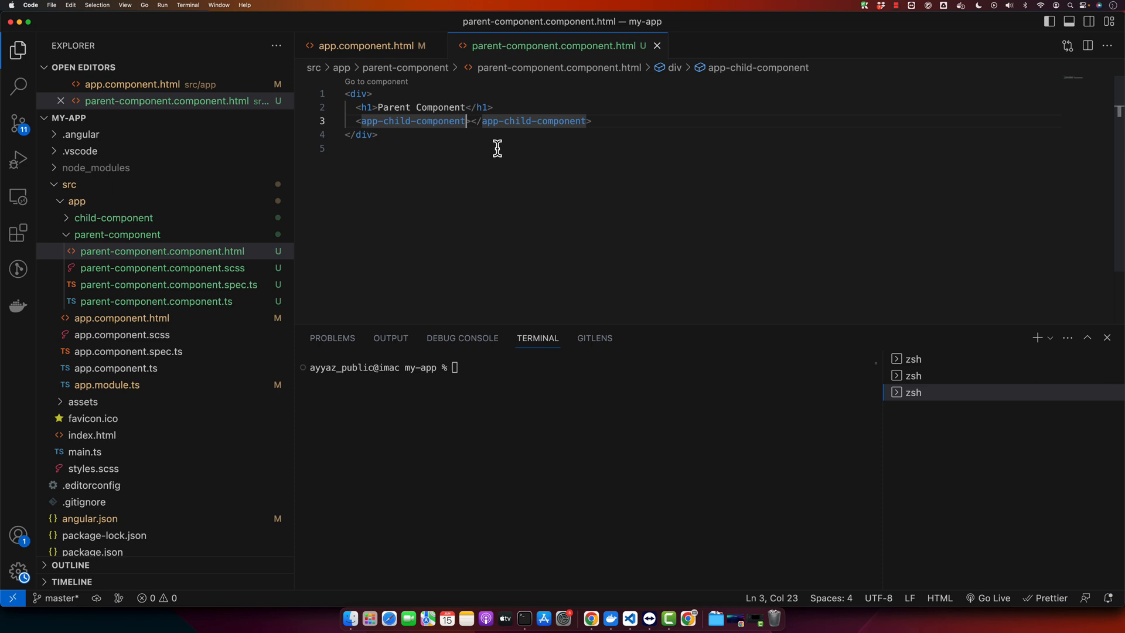
Add (receiveMessage)="receiveMessage($event)" to the <app-child-component> tag.
type("()")
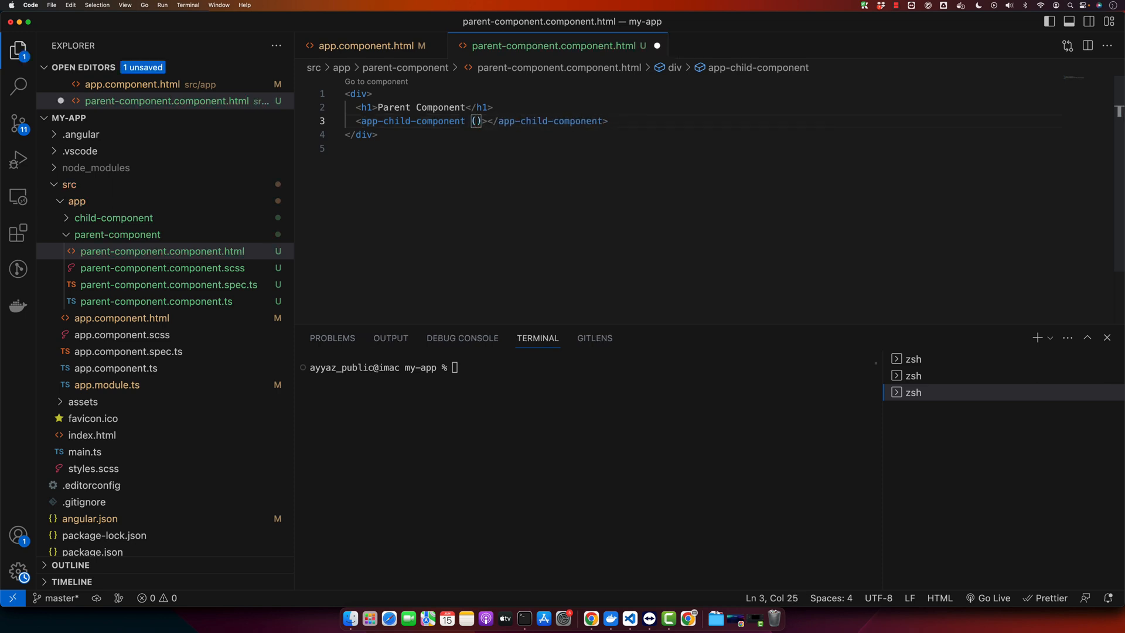
type("(receiveMessage)=\"receiveMessage($event)\"")
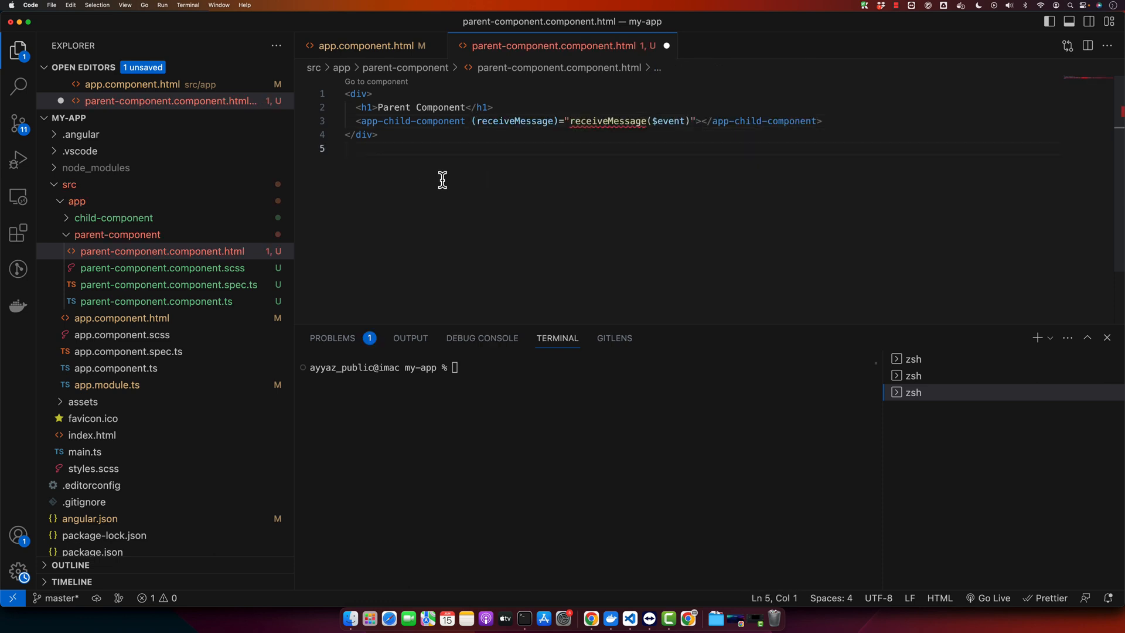
left_click(345, 148)
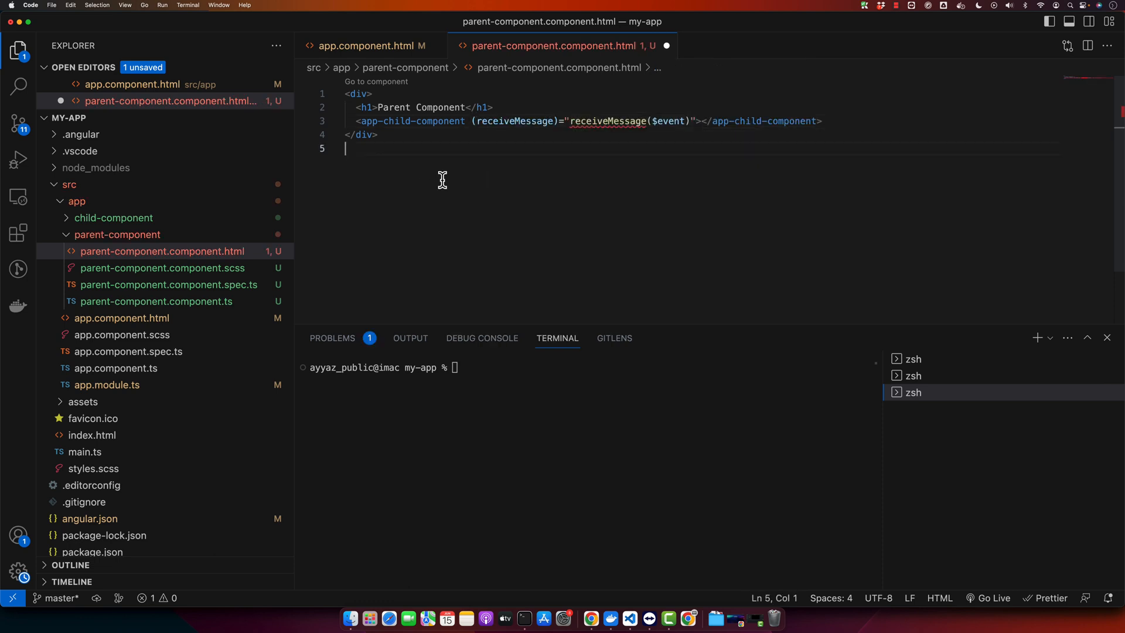
mouse_move(621, 156)
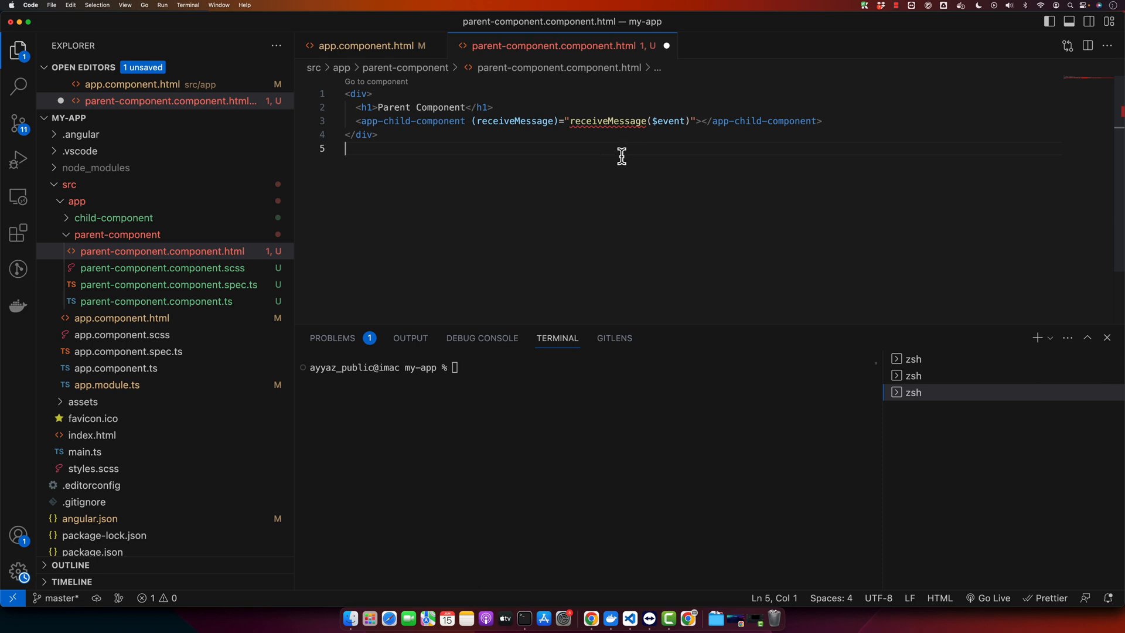
double_click(514, 121)
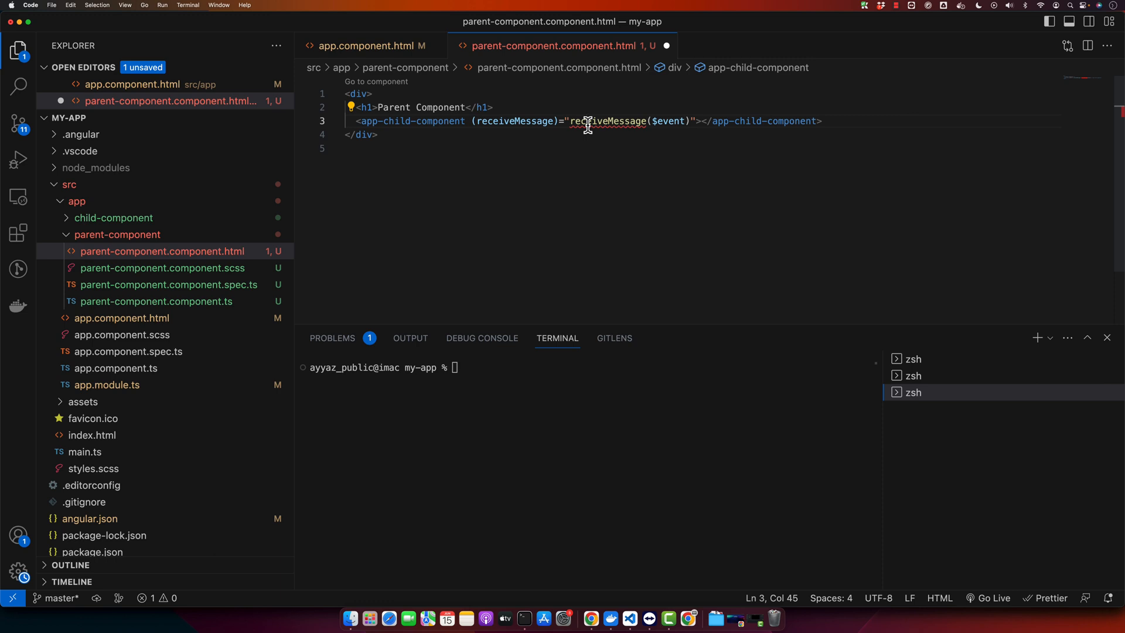
mouse_move(202, 208)
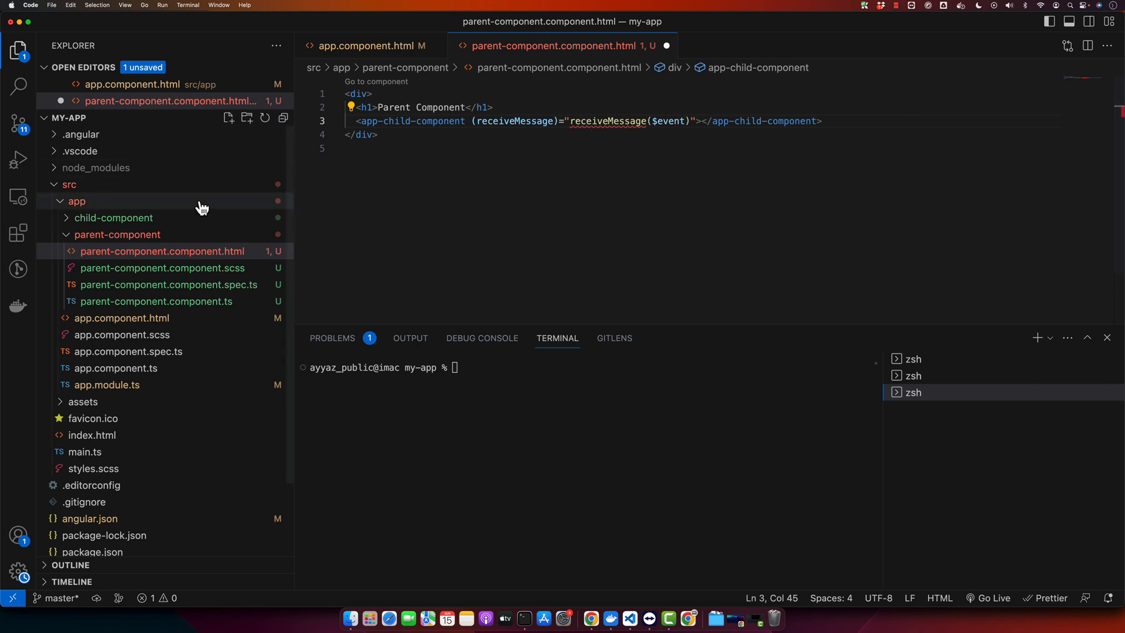
mouse_move(346, 367)
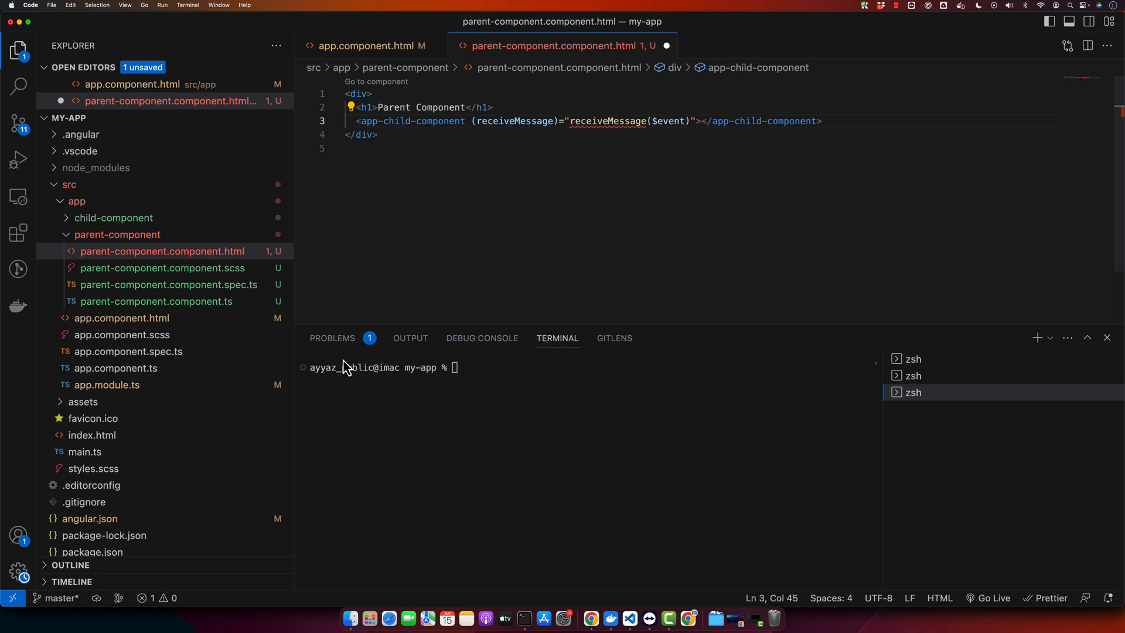
mouse_move(83, 406)
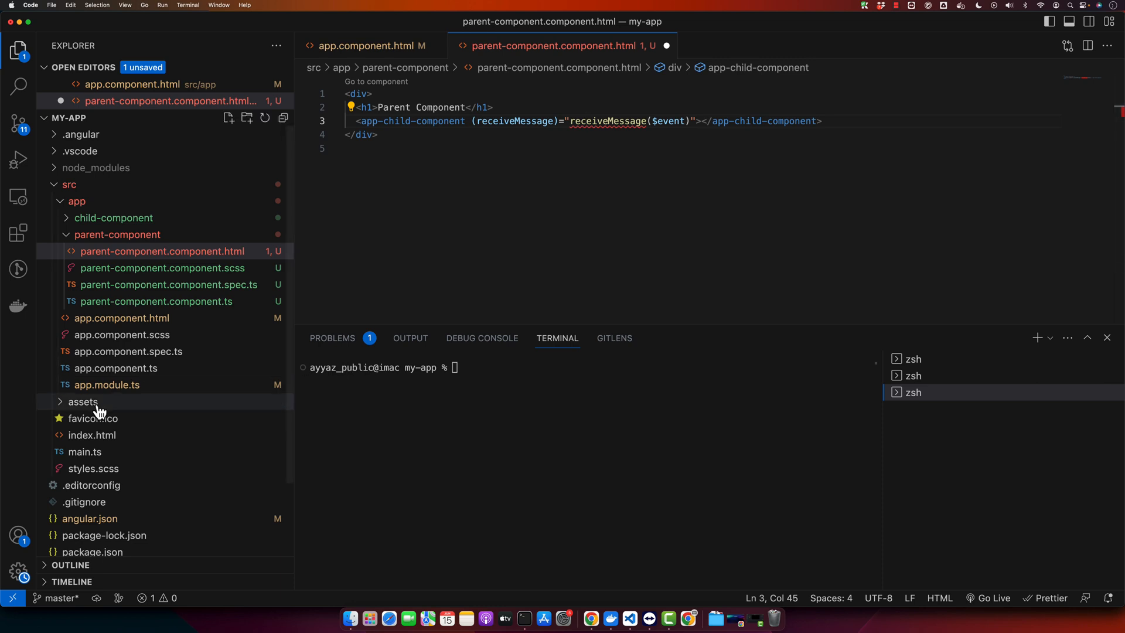
type("@out")
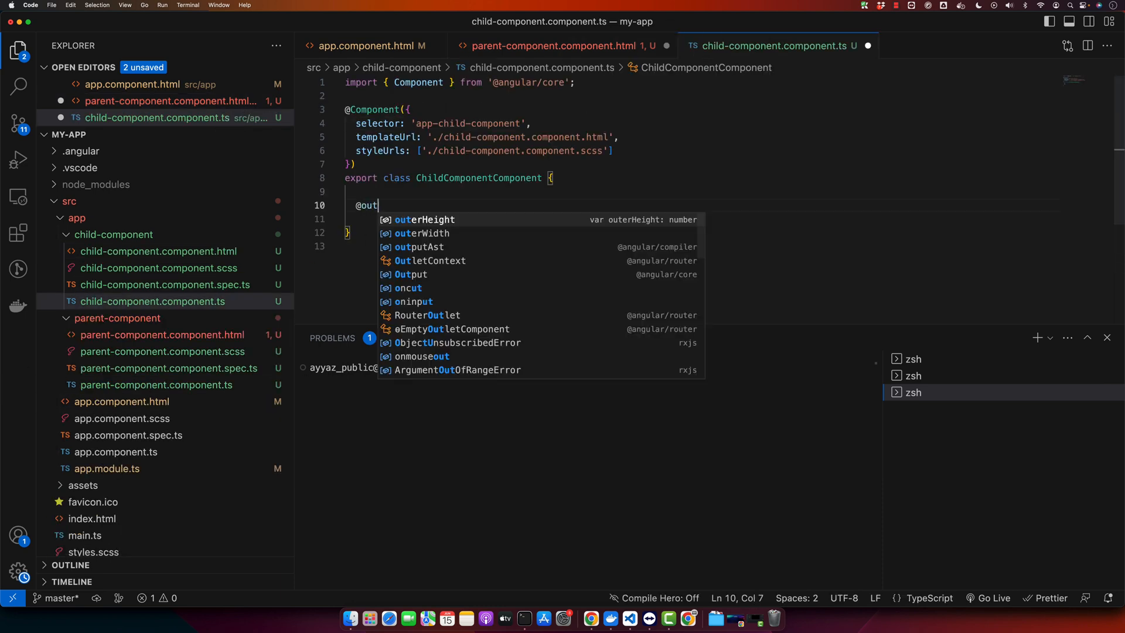
left_click(411, 274)
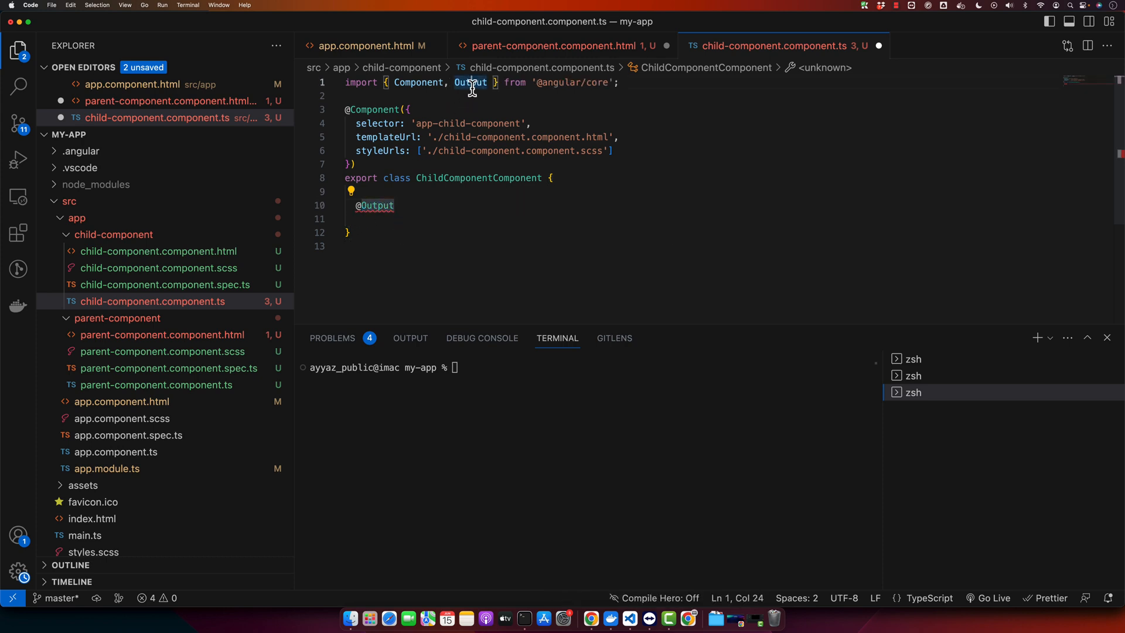
type("()")
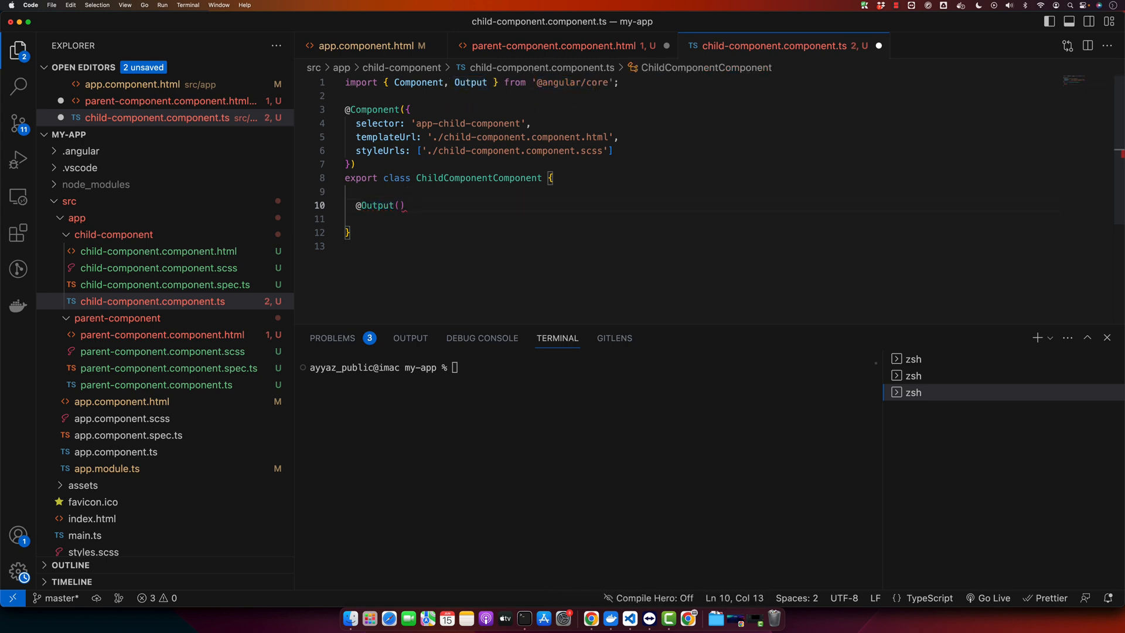
left_click(557, 46)
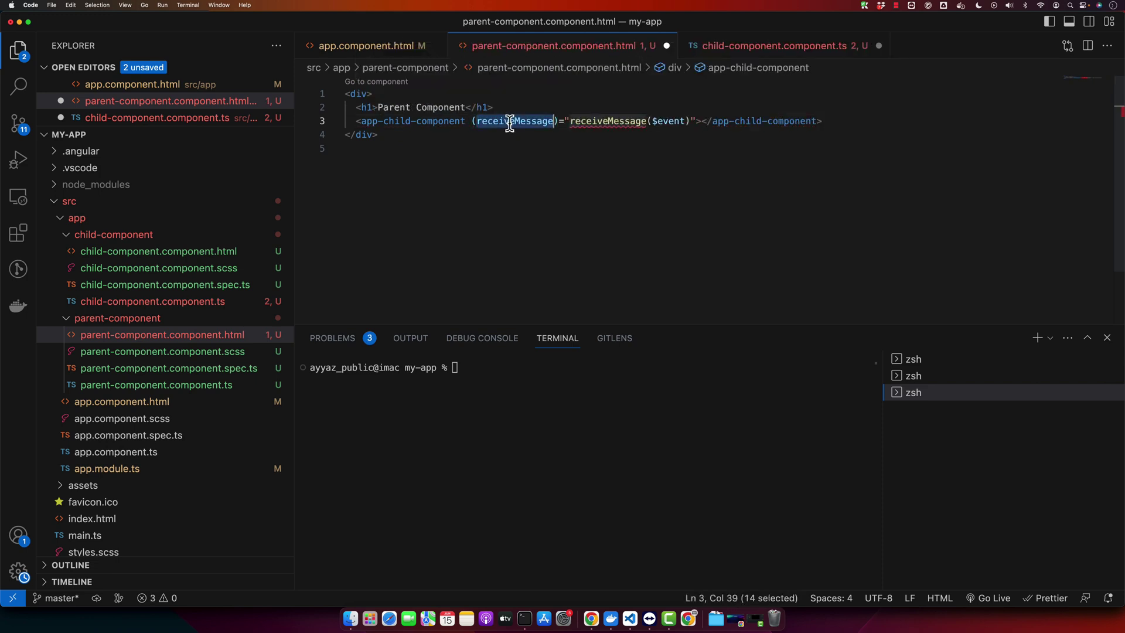
left_click(786, 46)
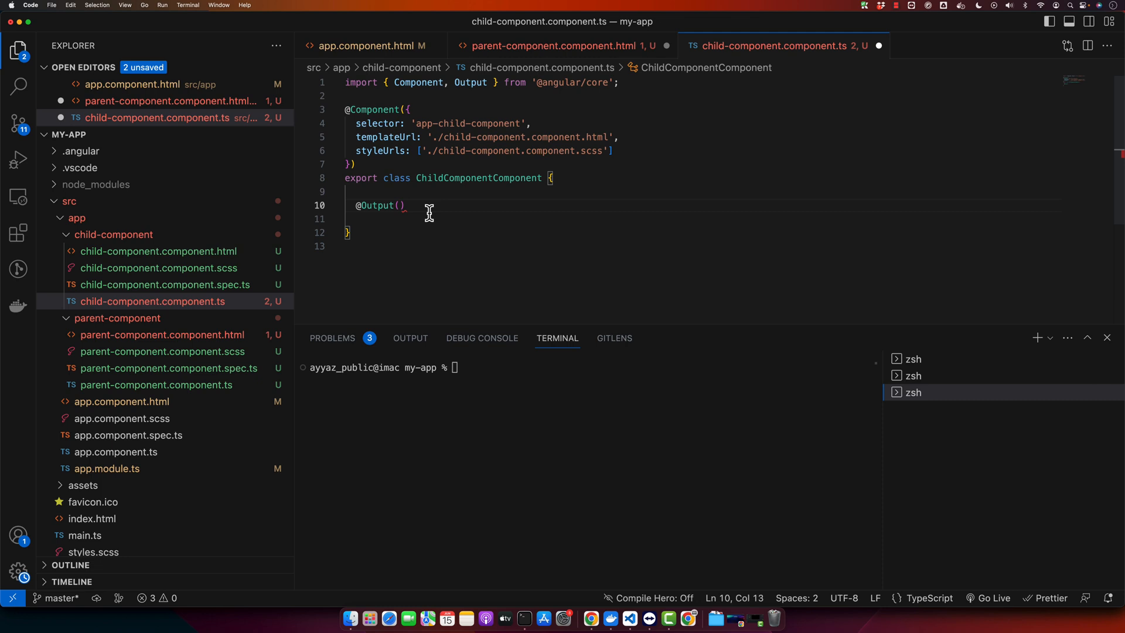
Declare receiveMessage = new EventEmitter<string>() and start a passDataToParent method.
type("receiveMessage = new")
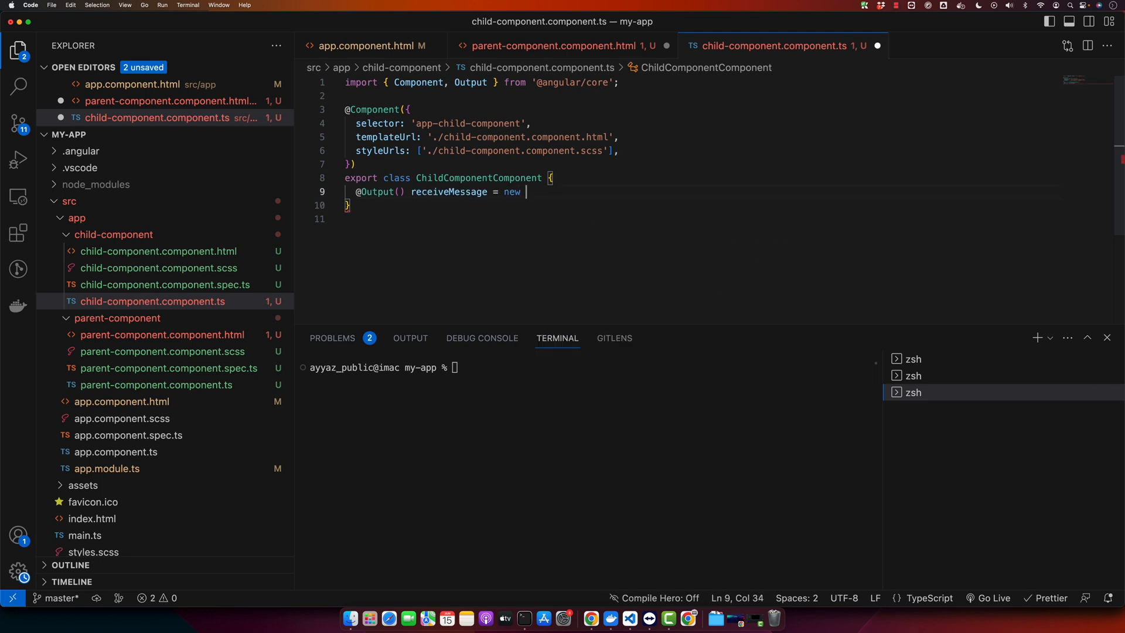
type("EventEmitter")
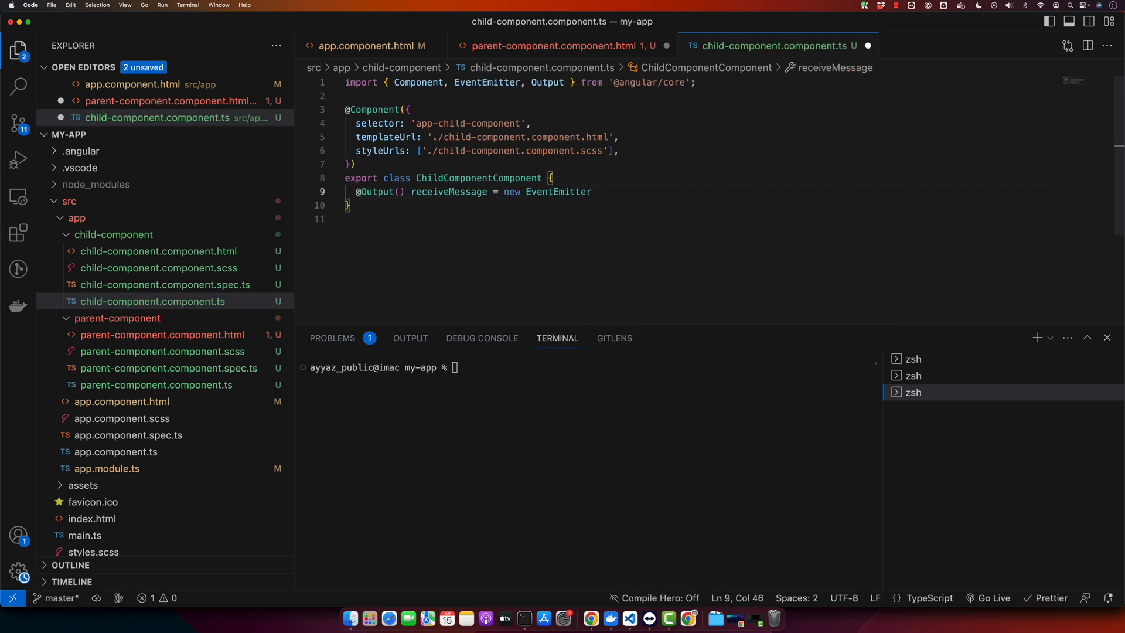
type("();")
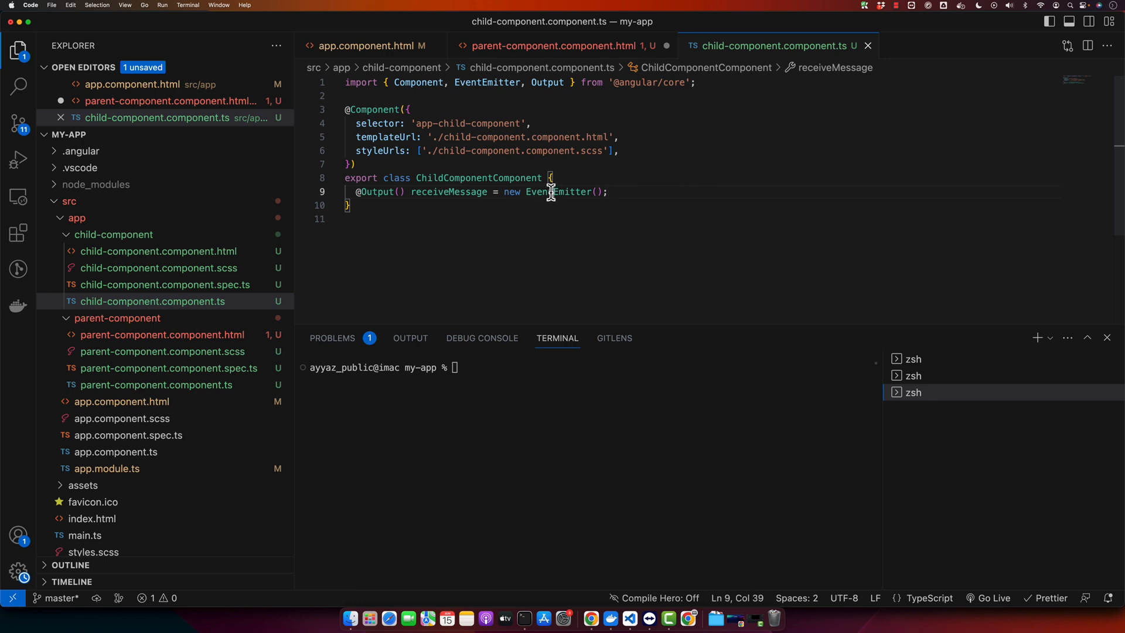
double_click(558, 191)
type("<")
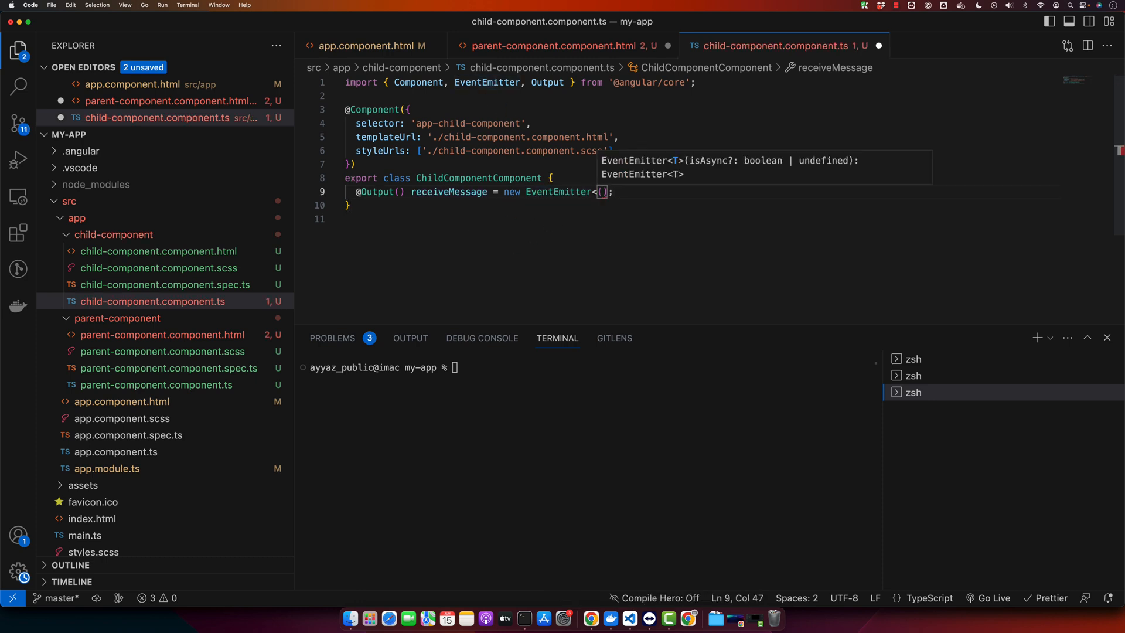
type("string>")
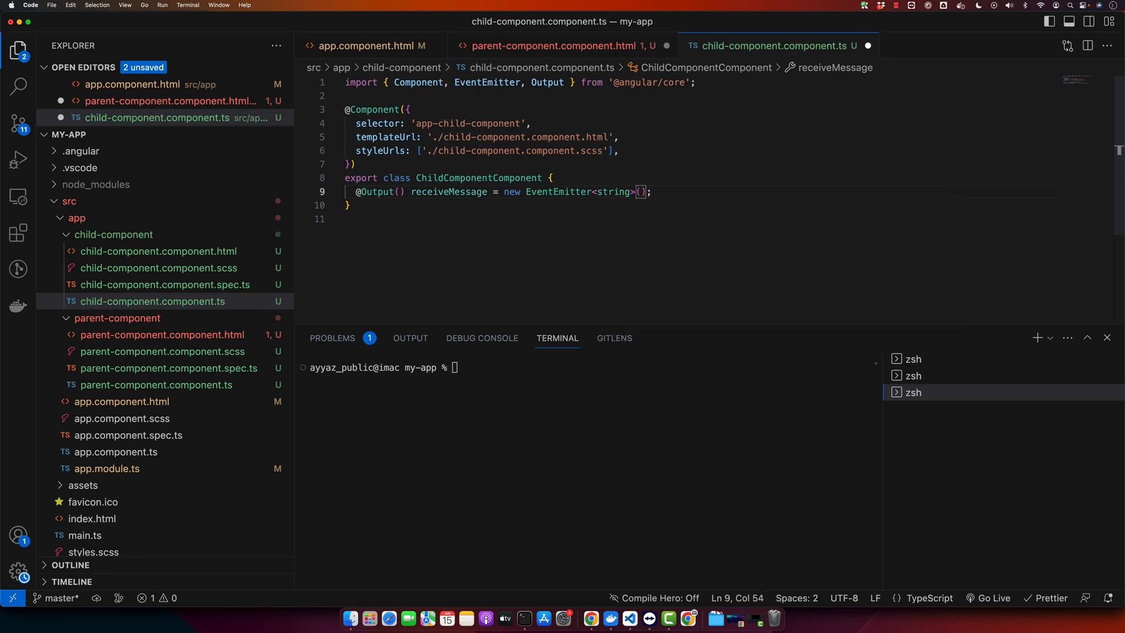
mouse_move(479, 253)
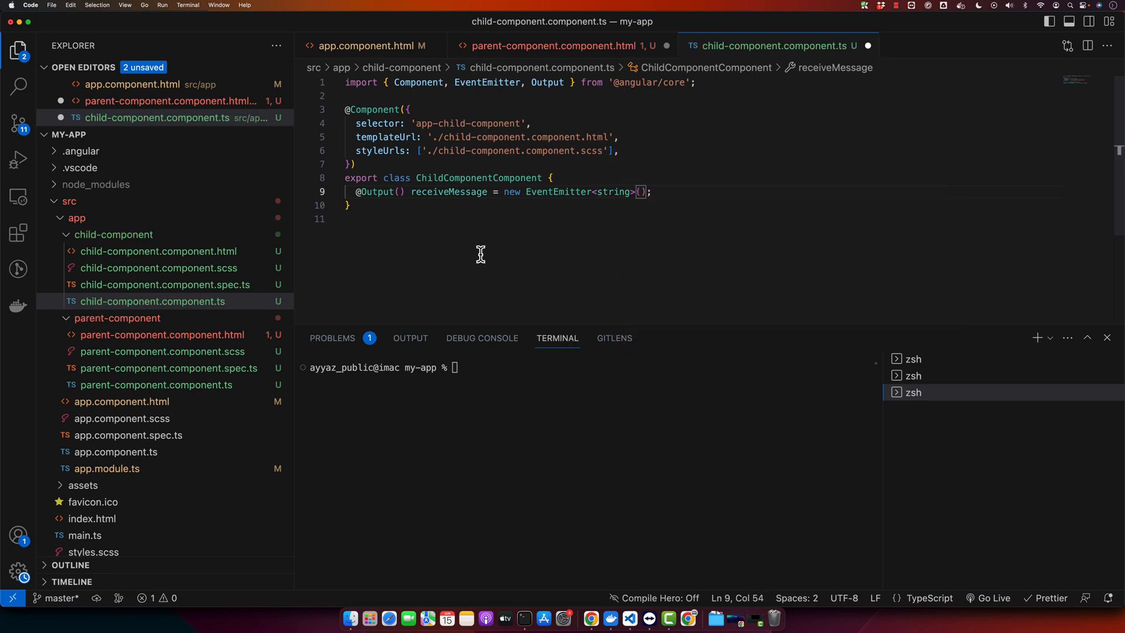
left_click(649, 191)
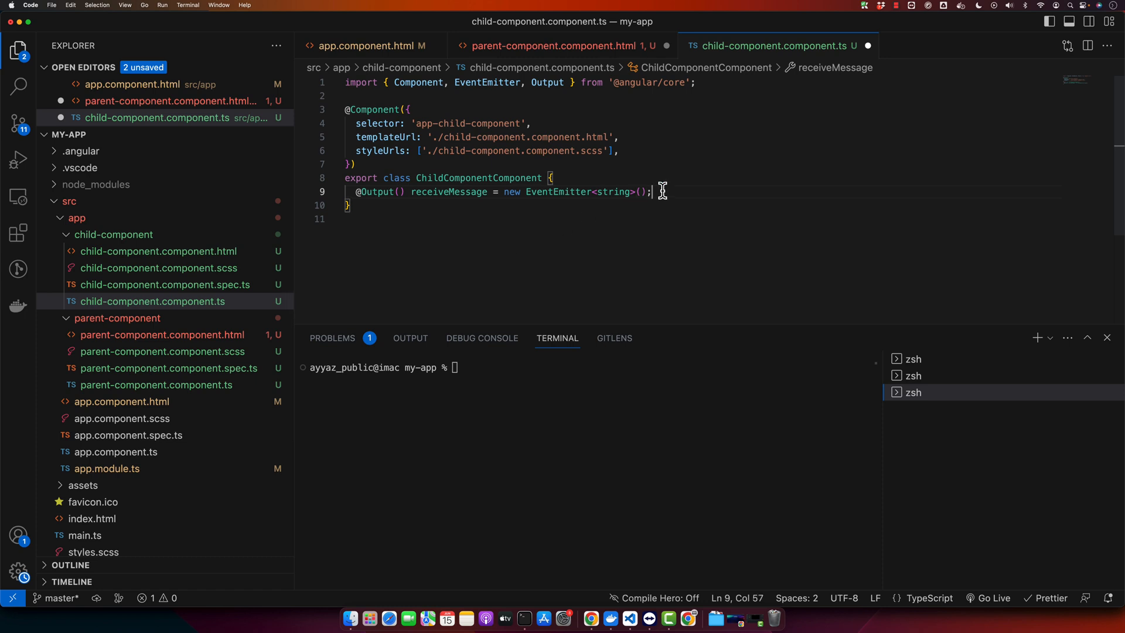
type("passDataToParent(){")
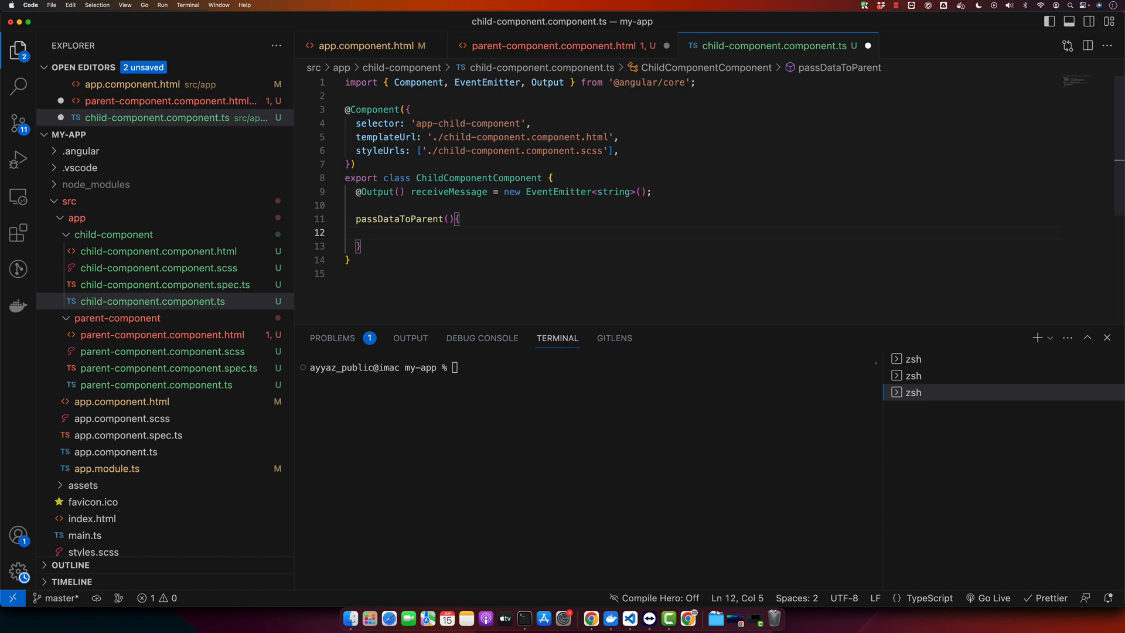
Emit 'Hello parent!!!' via this.receiveMessage.emit in passDataToParent and save.
type("this.rec")
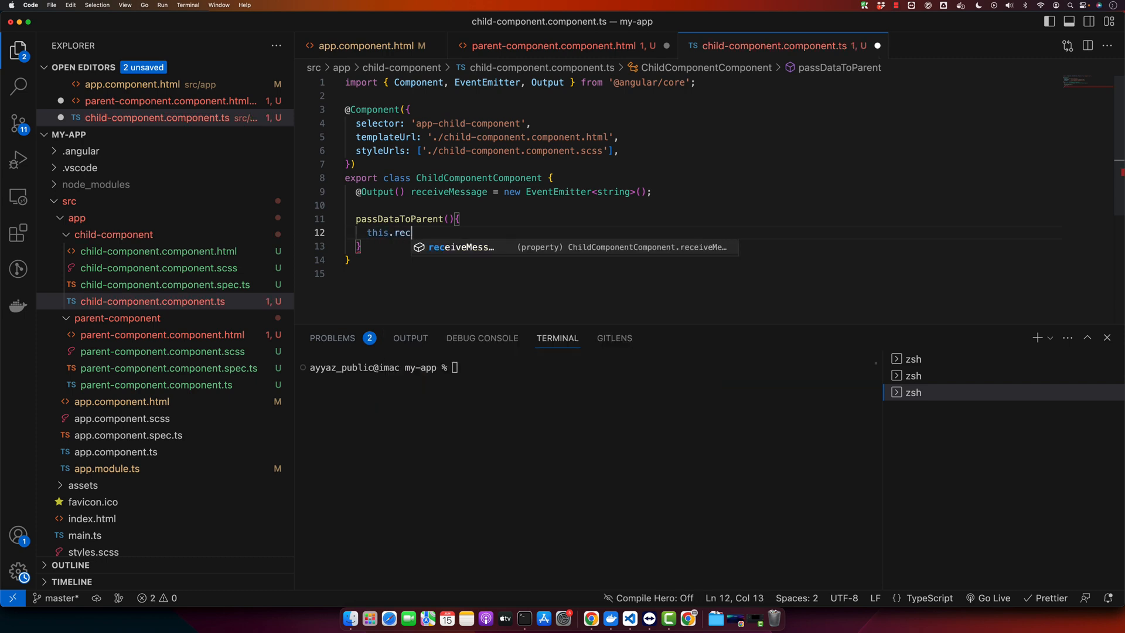
type("eiveMessage.emit('');")
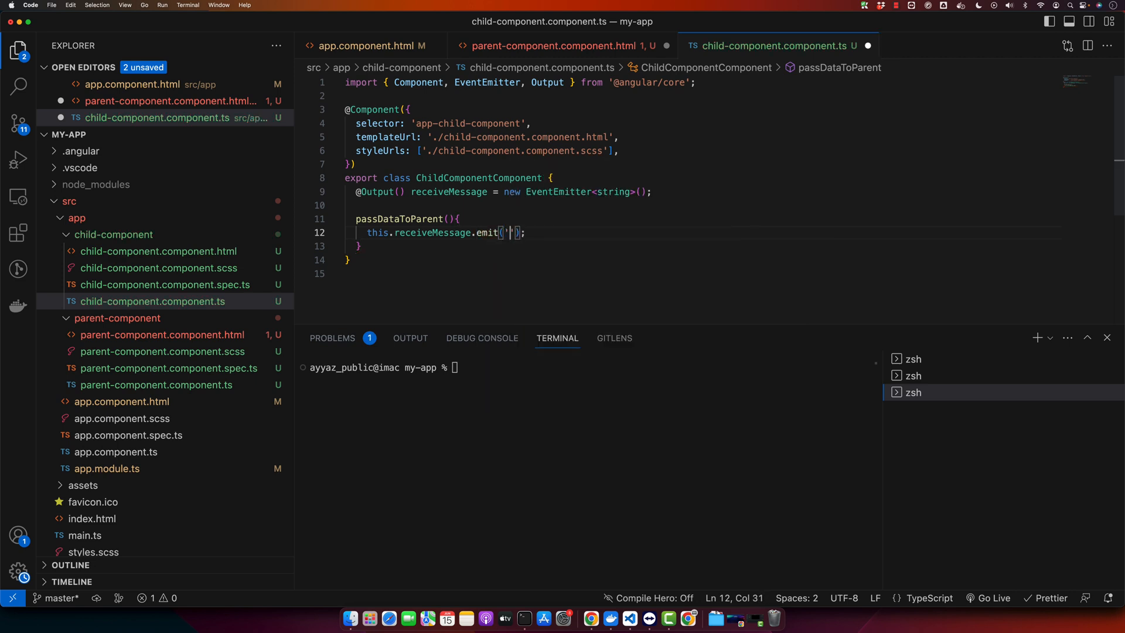
type("Hello parent!!!")
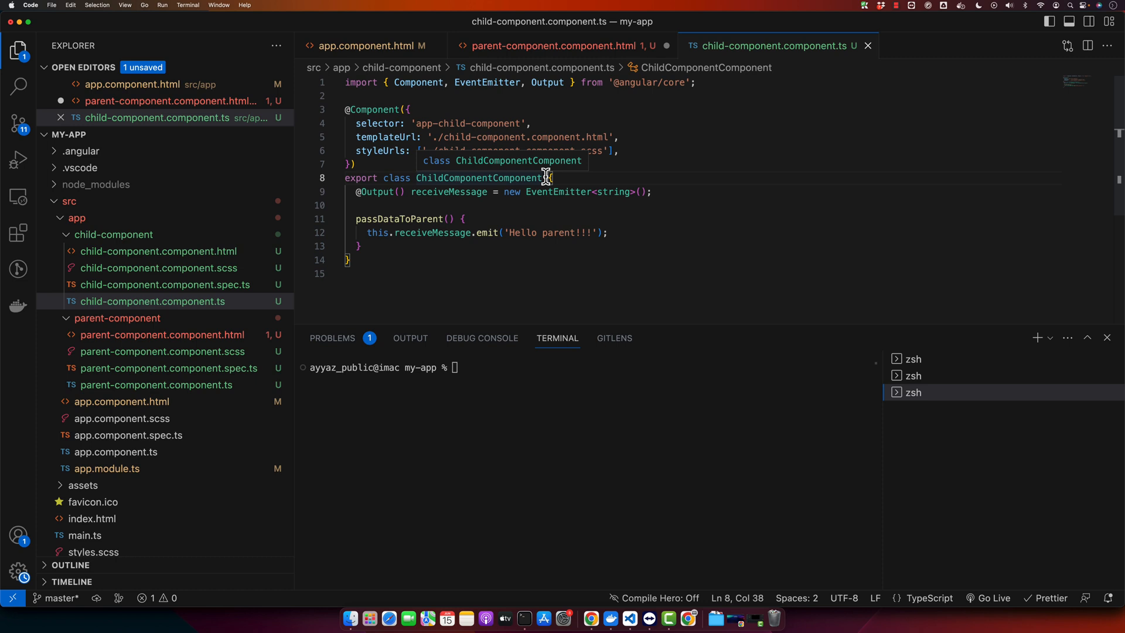
mouse_move(390, 232)
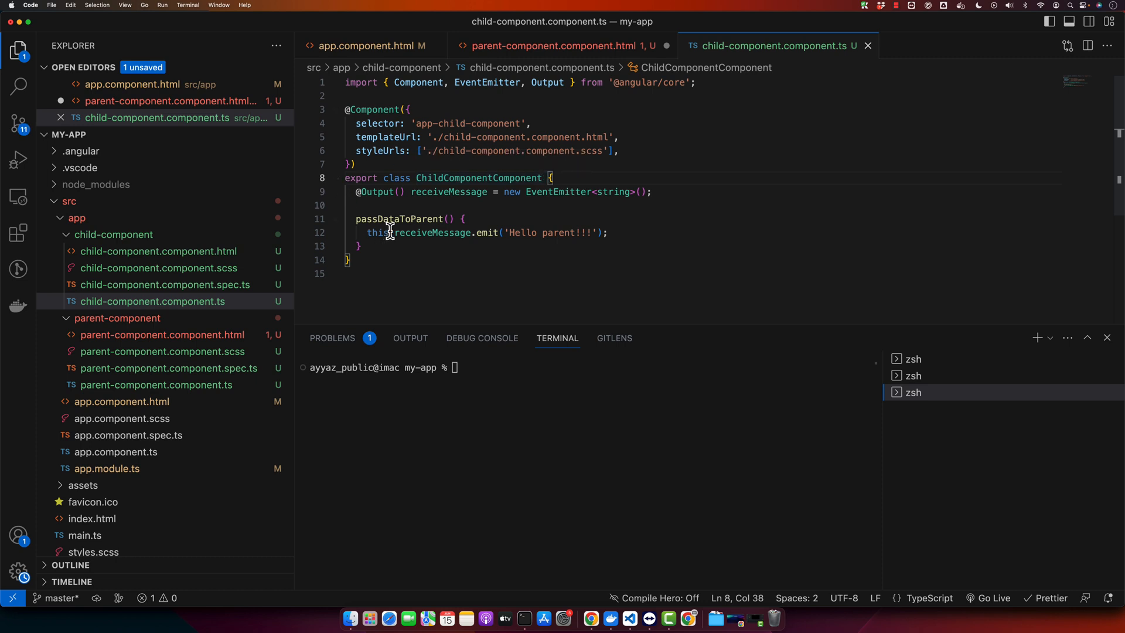
mouse_move(389, 219)
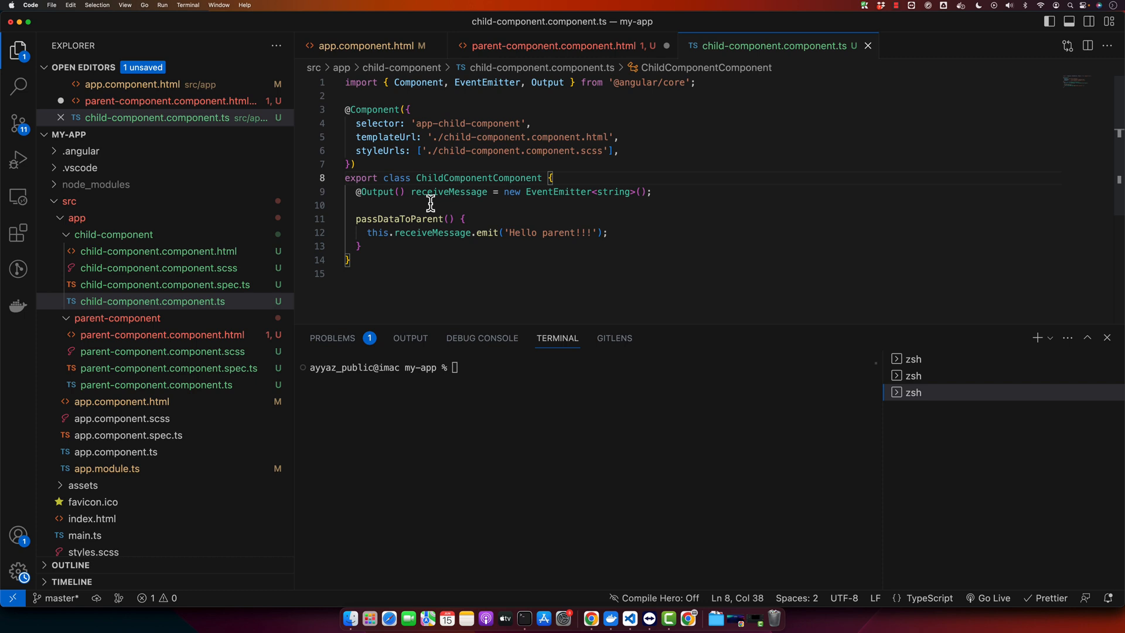
left_click(157, 250)
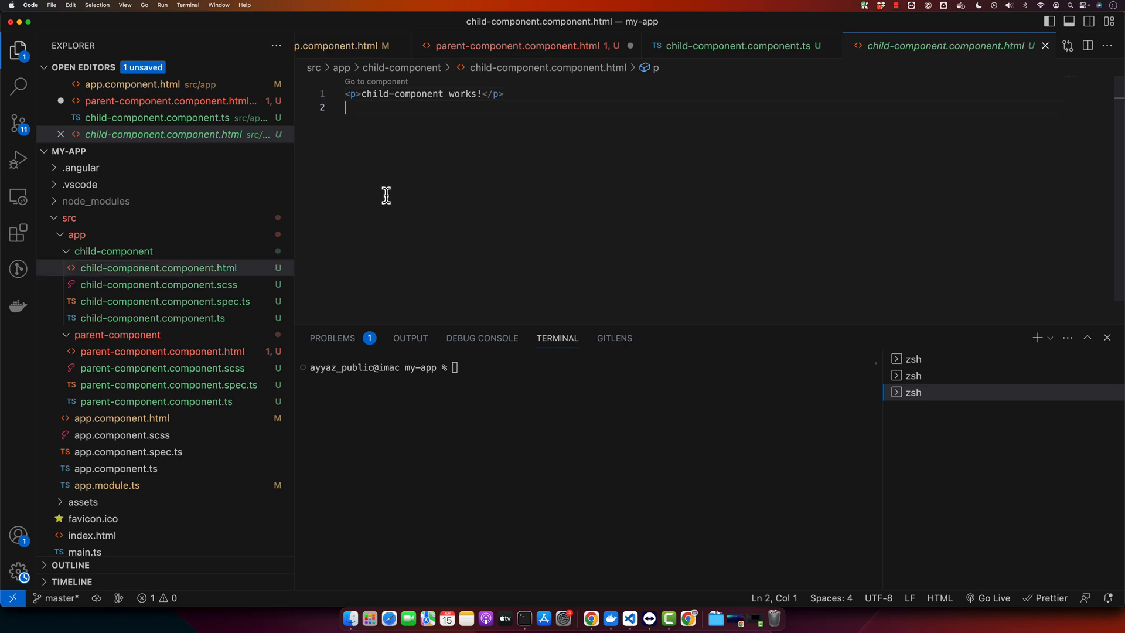
Write a div with an h2 'Child component' and a Send message button calling passDataToParent().
type("div>")
type("<button (click)=\"\">Send message</button>")
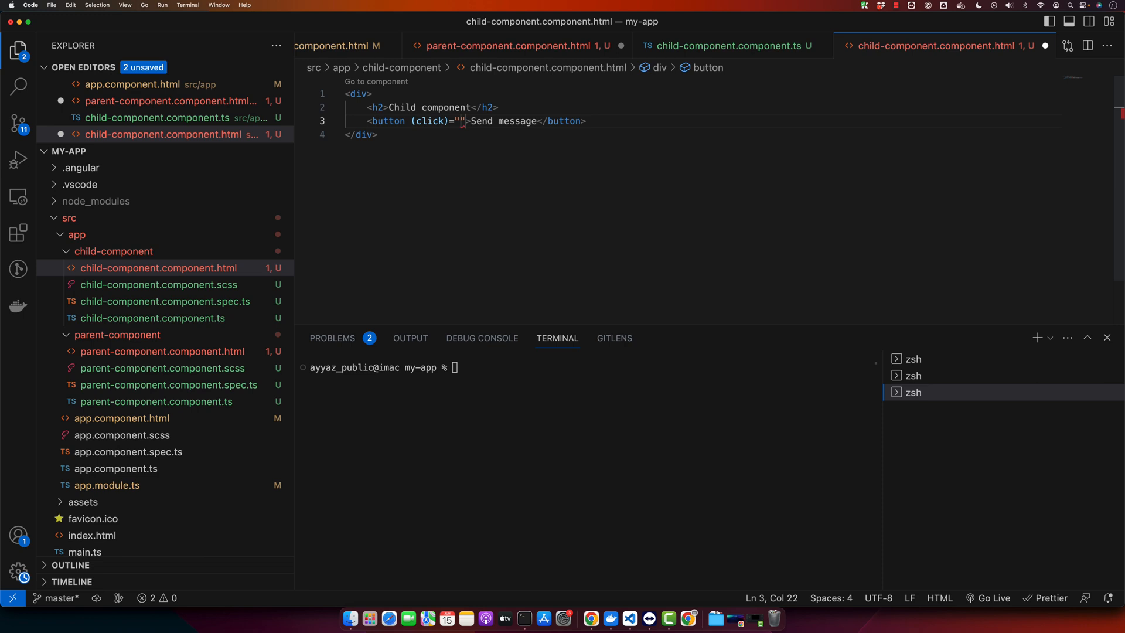
type("pass")
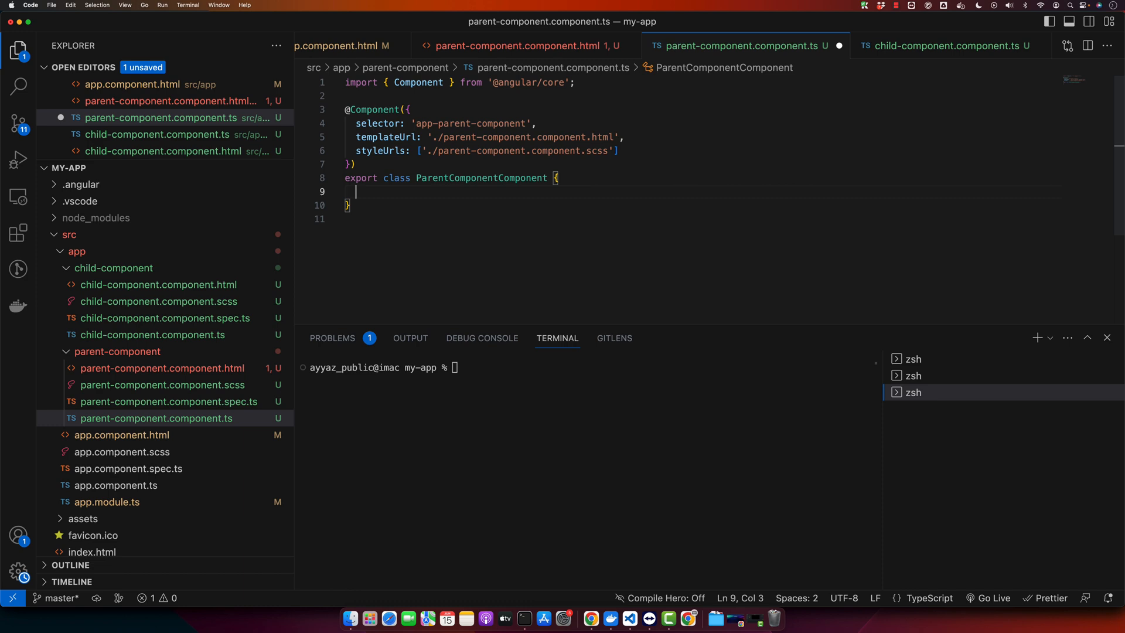
Add message: string = '' and receiveMessage($event) that stores and console-logs the child's message.
type("message: string  ='';")
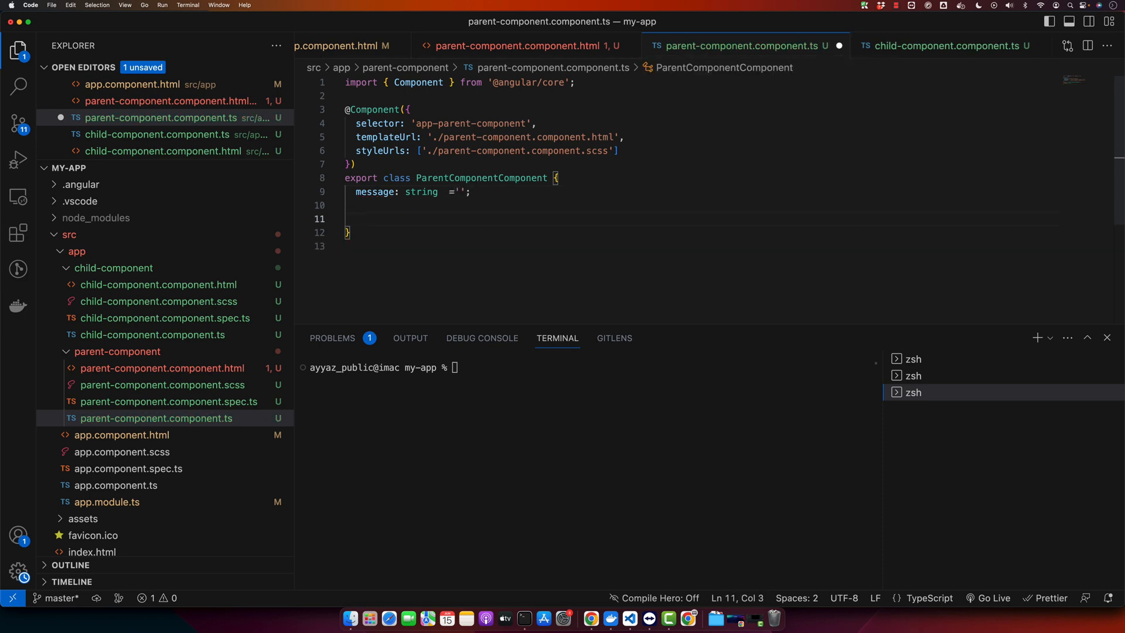
type("receiveMessage($event: string) {")
type("console.log('Message received from child: ', this.message);")
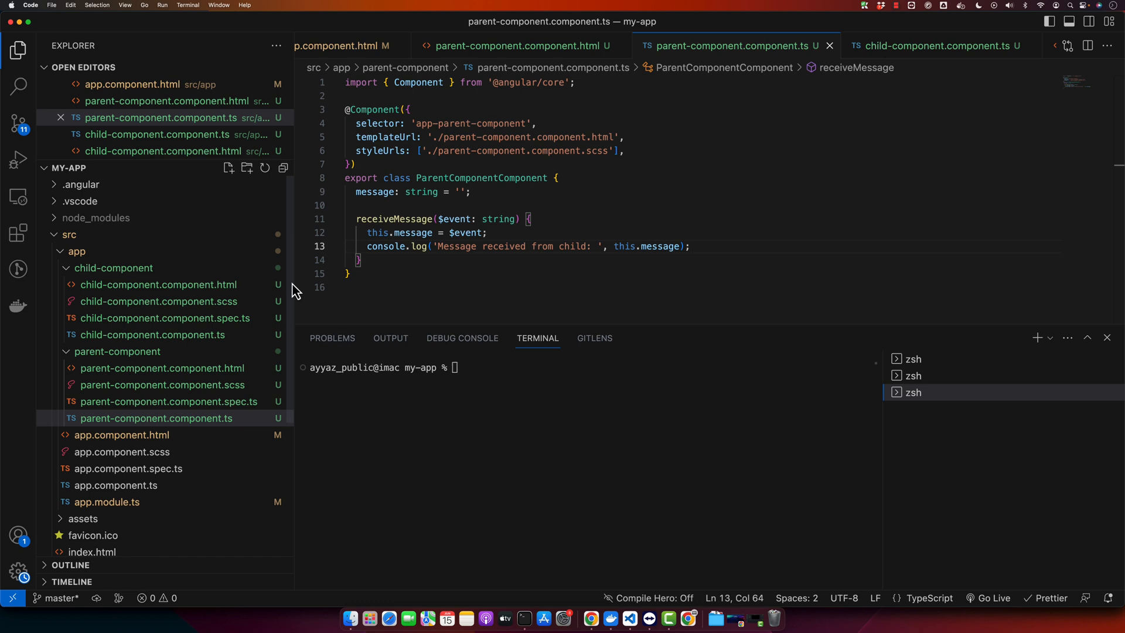
left_click(591, 616)
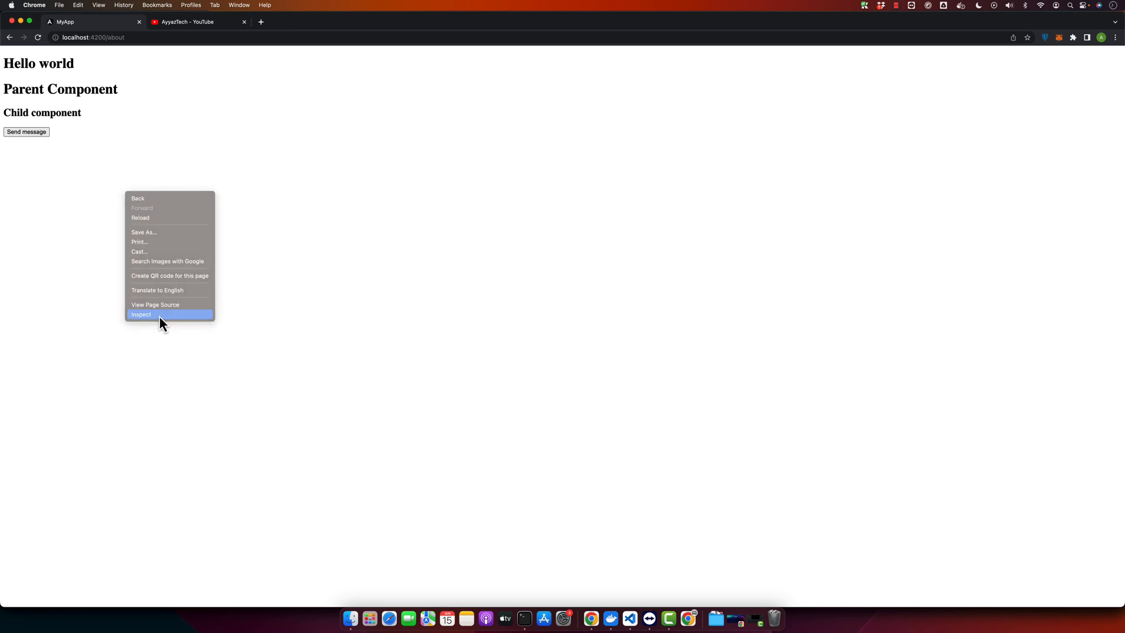
In Chrome DevTools, clear the console and send the message, logging 'Message received from child: Hello parent!!!'.
left_click(140, 313)
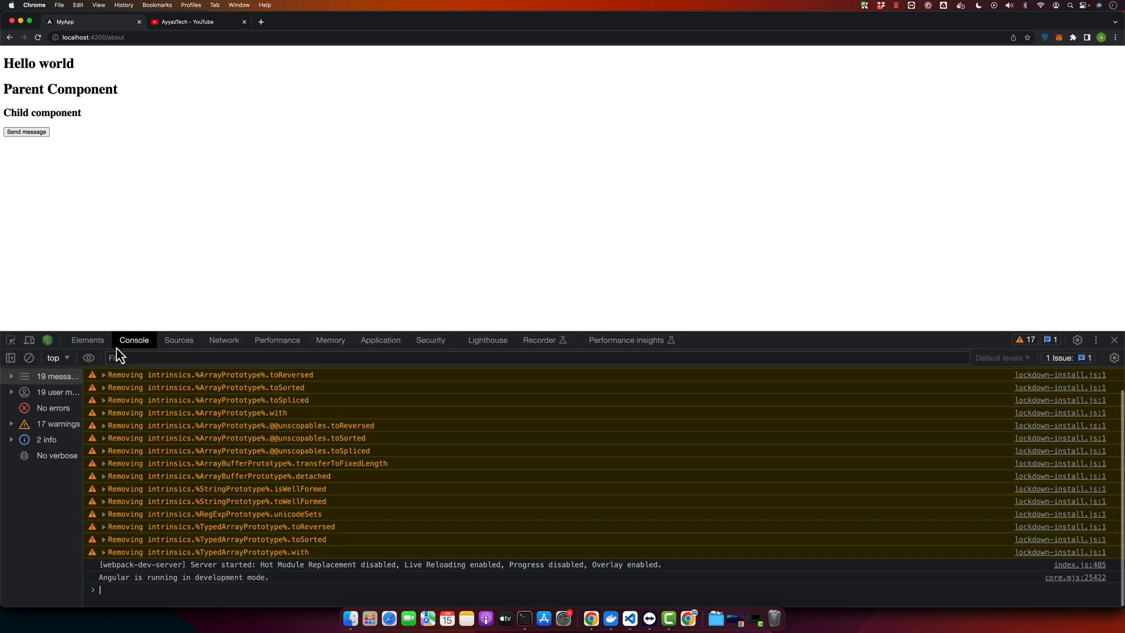
left_click(29, 357)
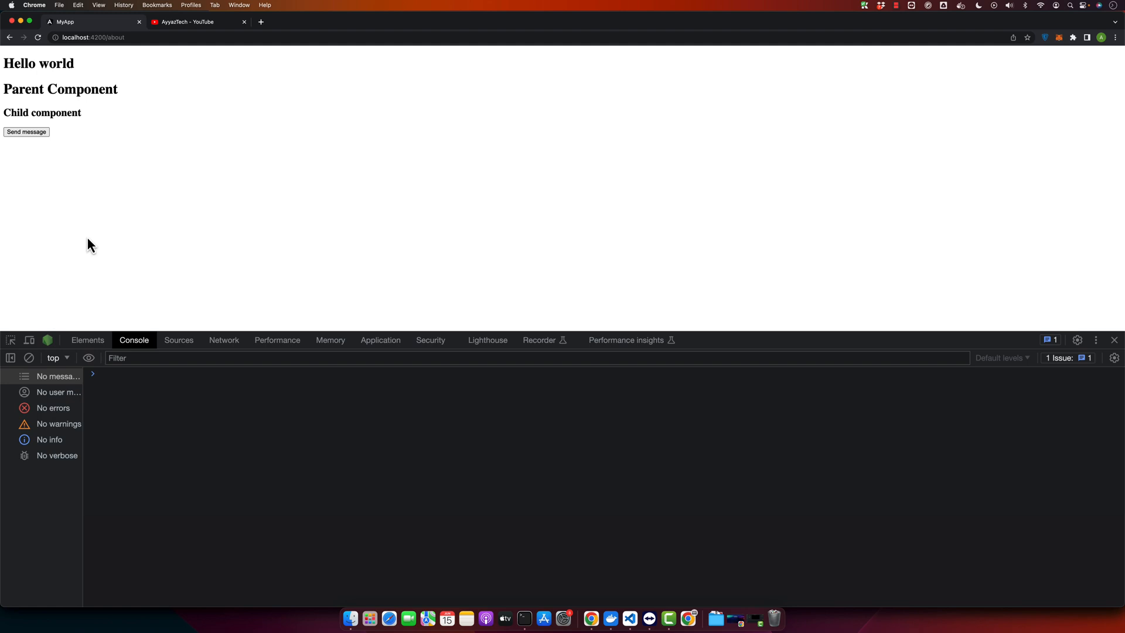
left_click(27, 131)
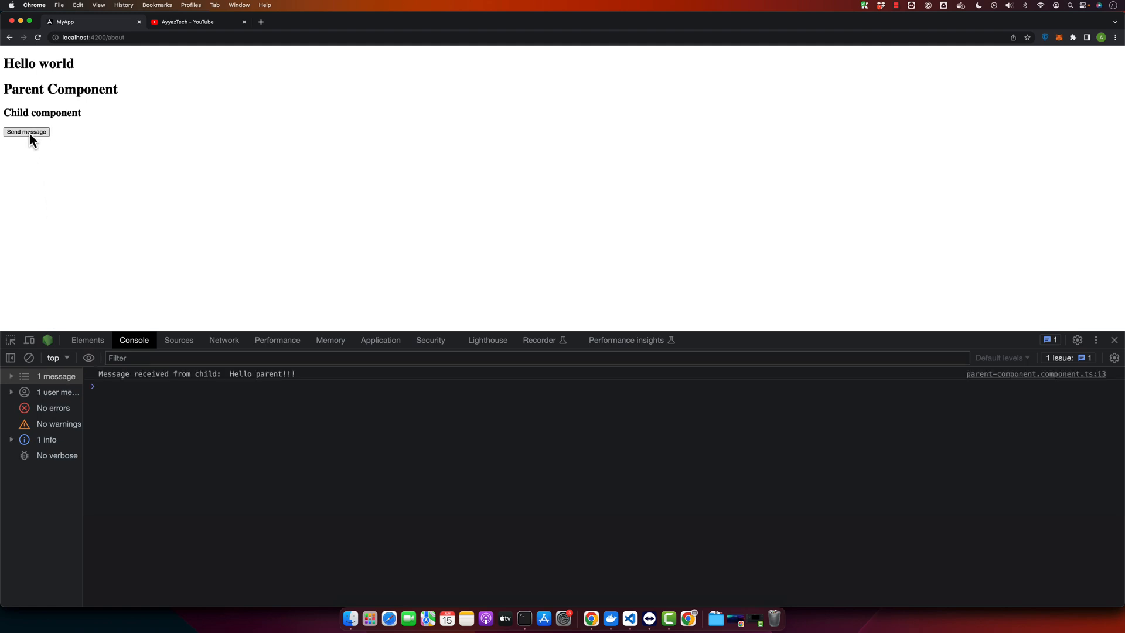
mouse_move(157, 381)
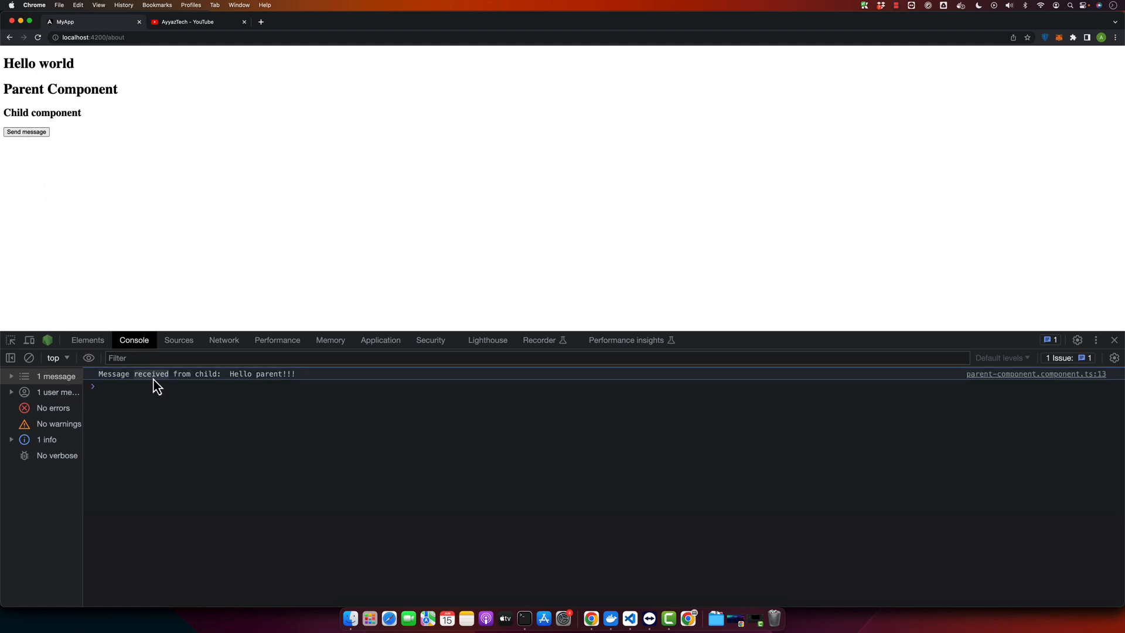
mouse_move(228, 387)
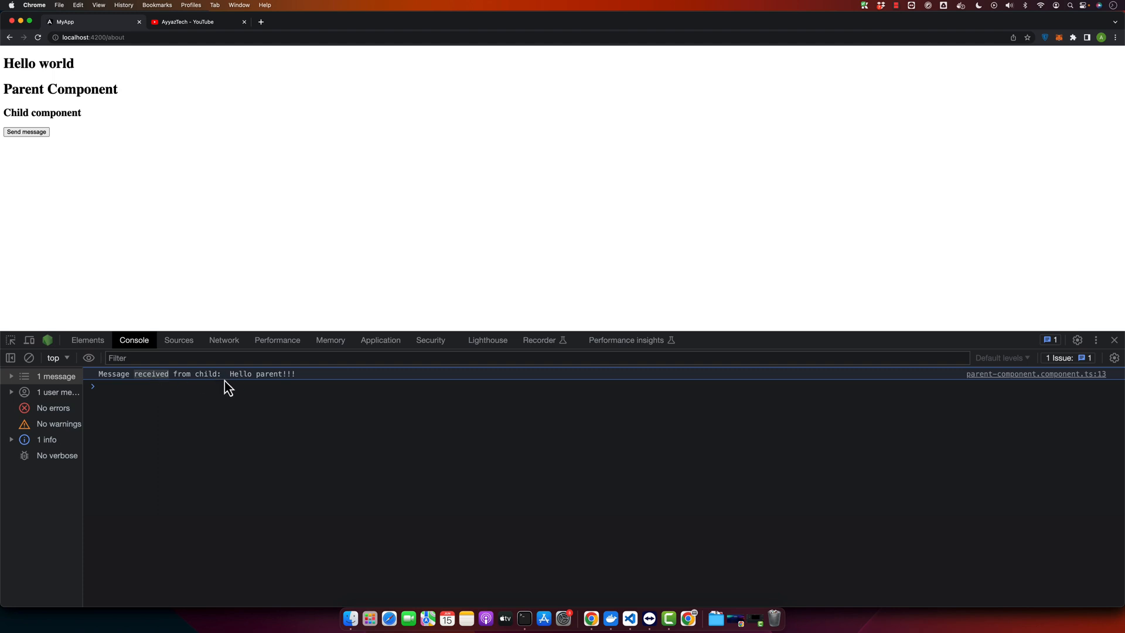
mouse_move(220, 269)
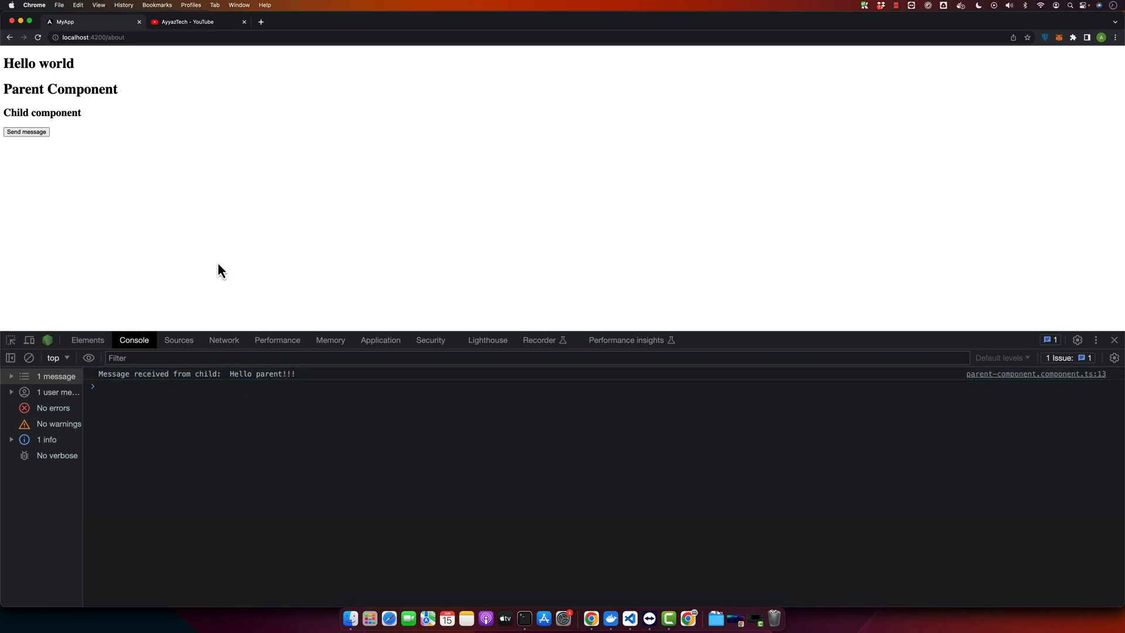
left_click(629, 617)
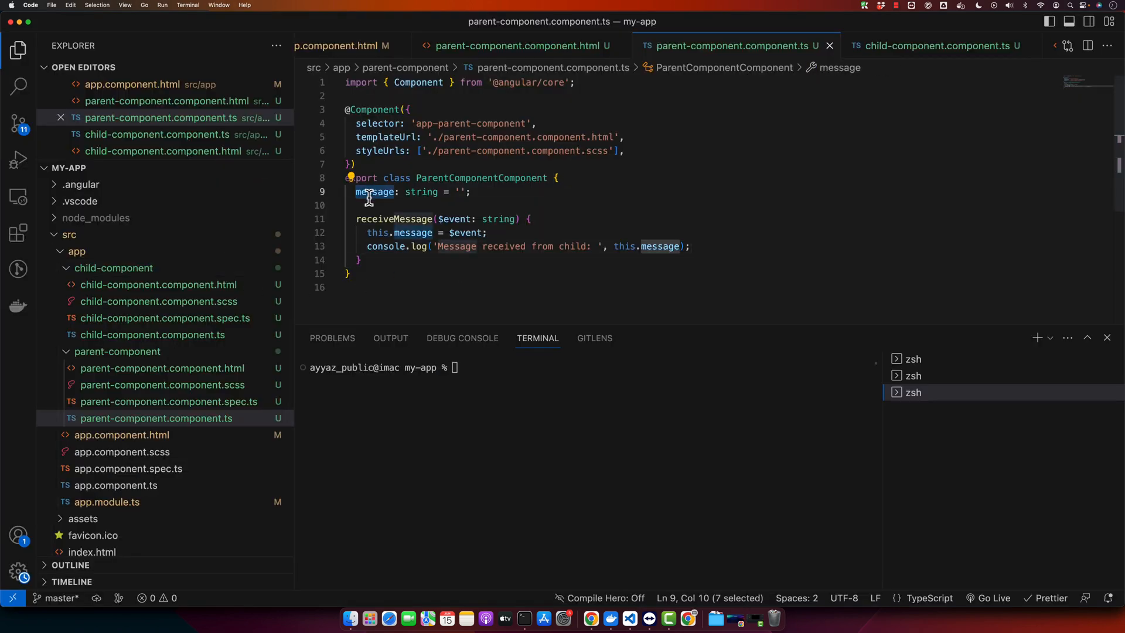
Replace the bare message binding with <h2>{{ message }}</h2> below the child component in the parent template.
left_click(521, 46)
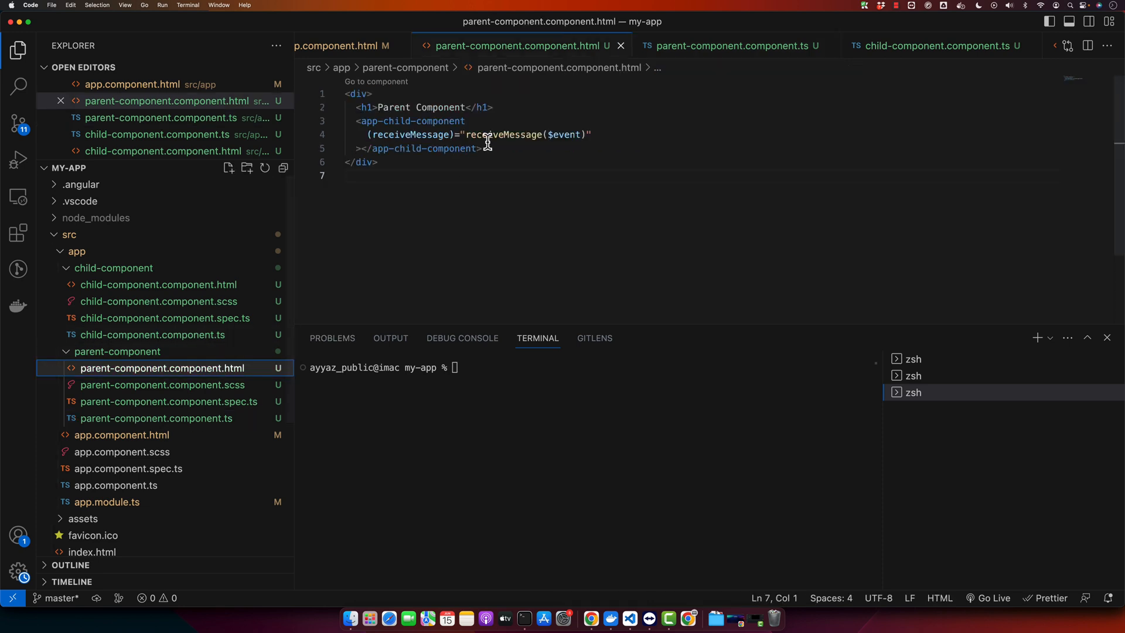
type("{}")
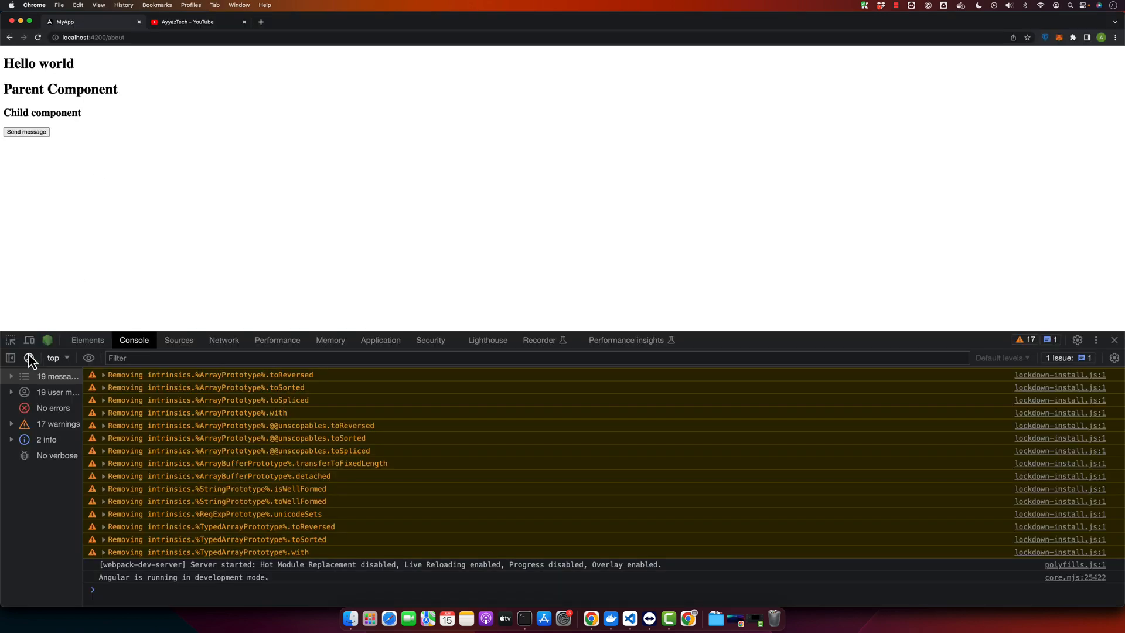
left_click(28, 358)
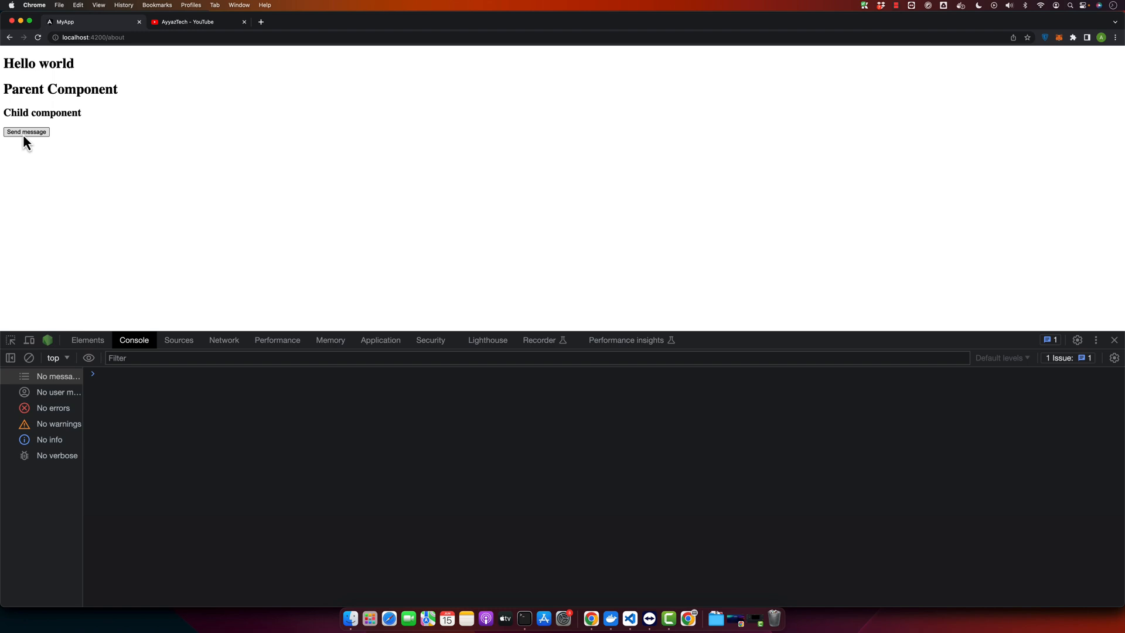
left_click(611, 617)
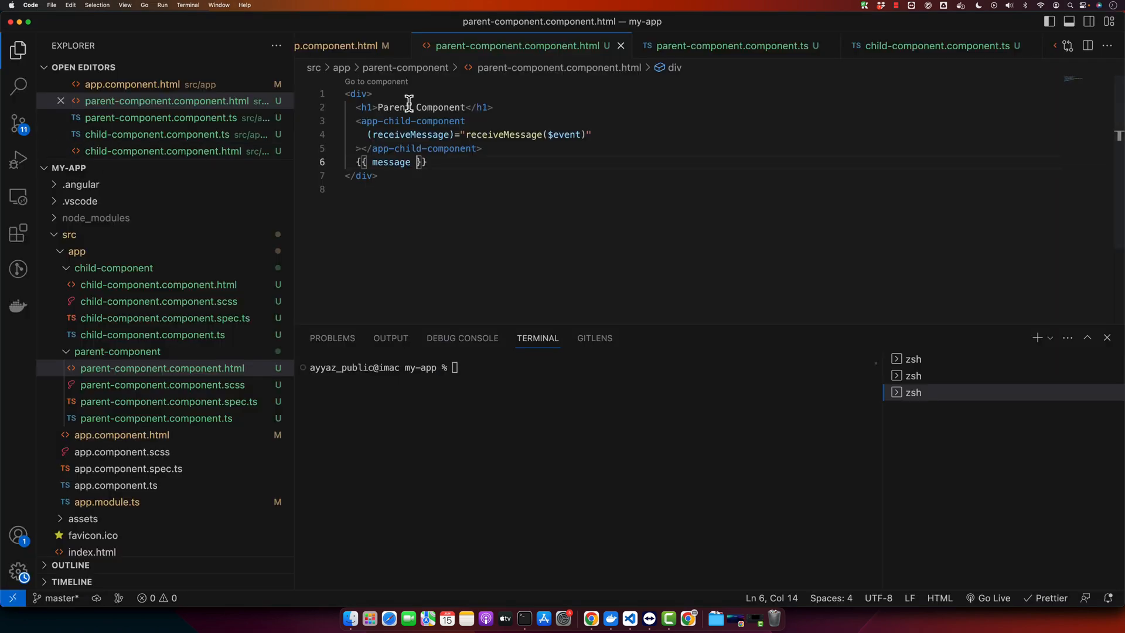
key("Backspace")
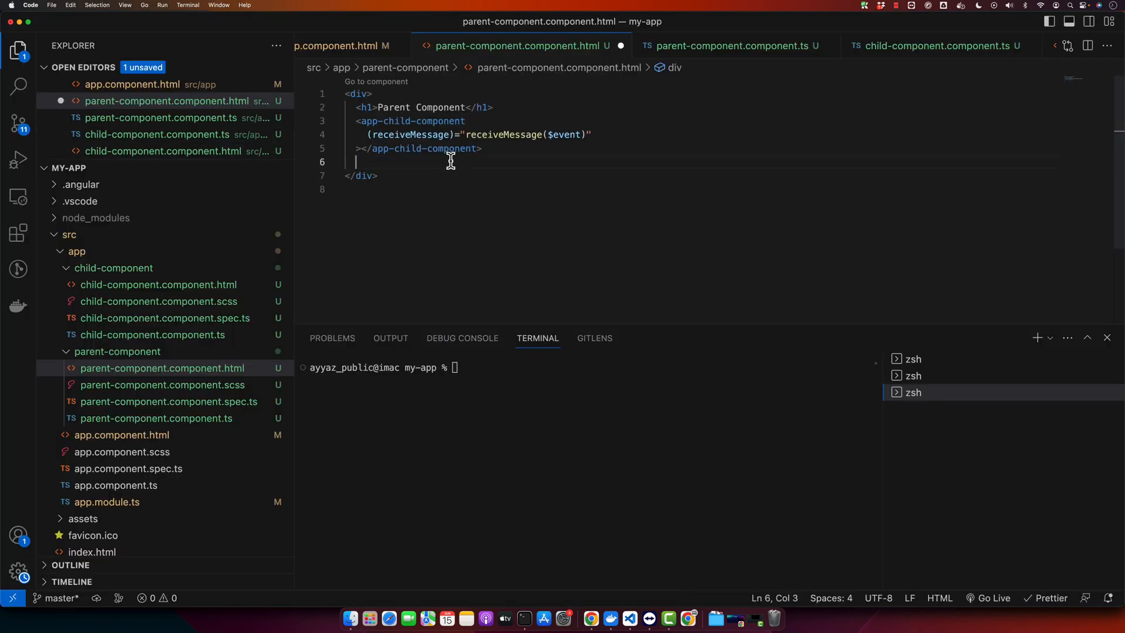
type("<h2>{{ message }}</h2>")
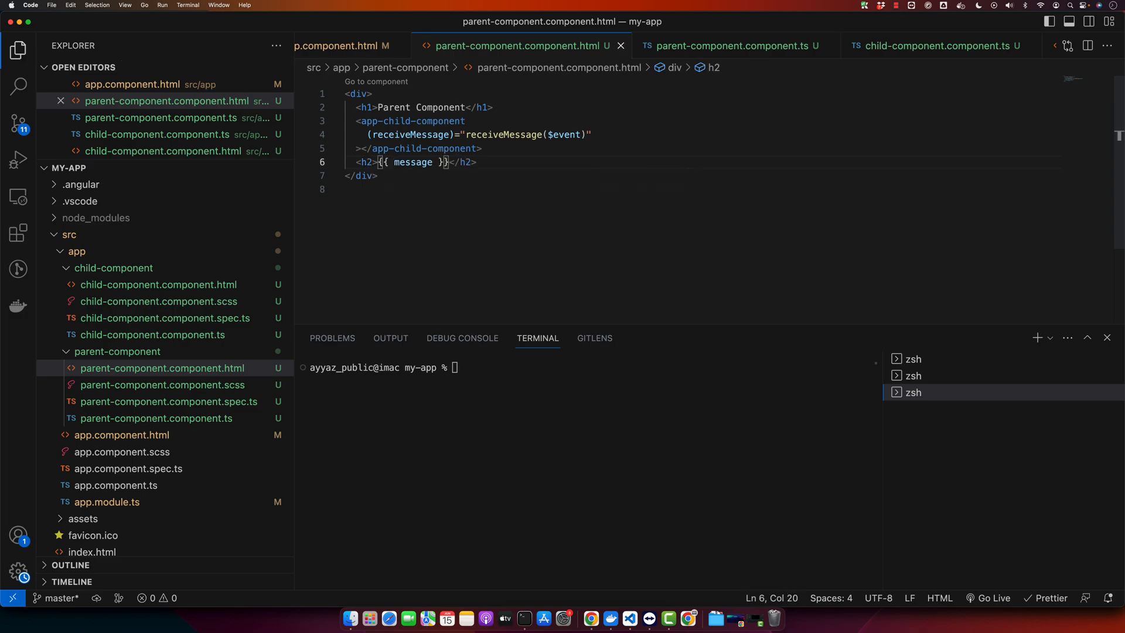